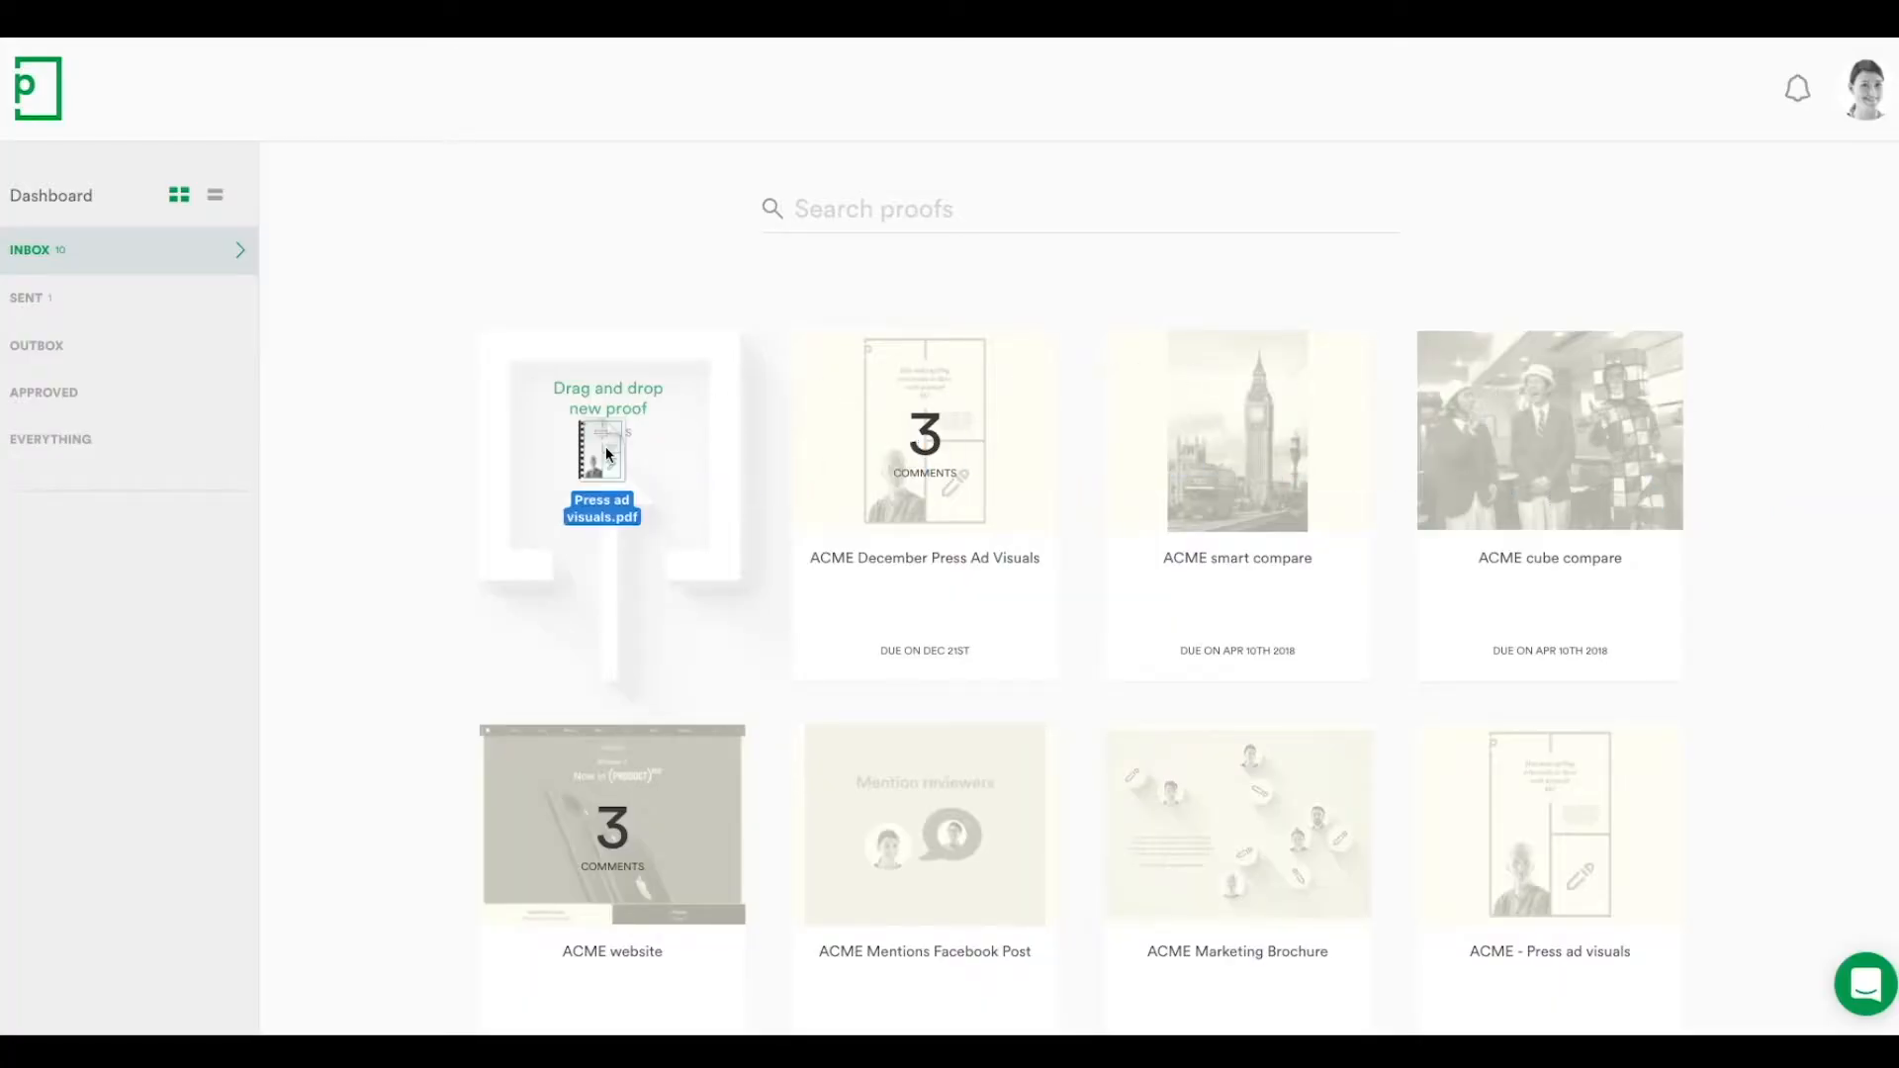
# Drop in the Press ad visuals PDF, add the 'Hi everyone… think!' message and choose a review workflow.
pyautogui.moveTo(605, 455); pyautogui.dragTo(606, 455)
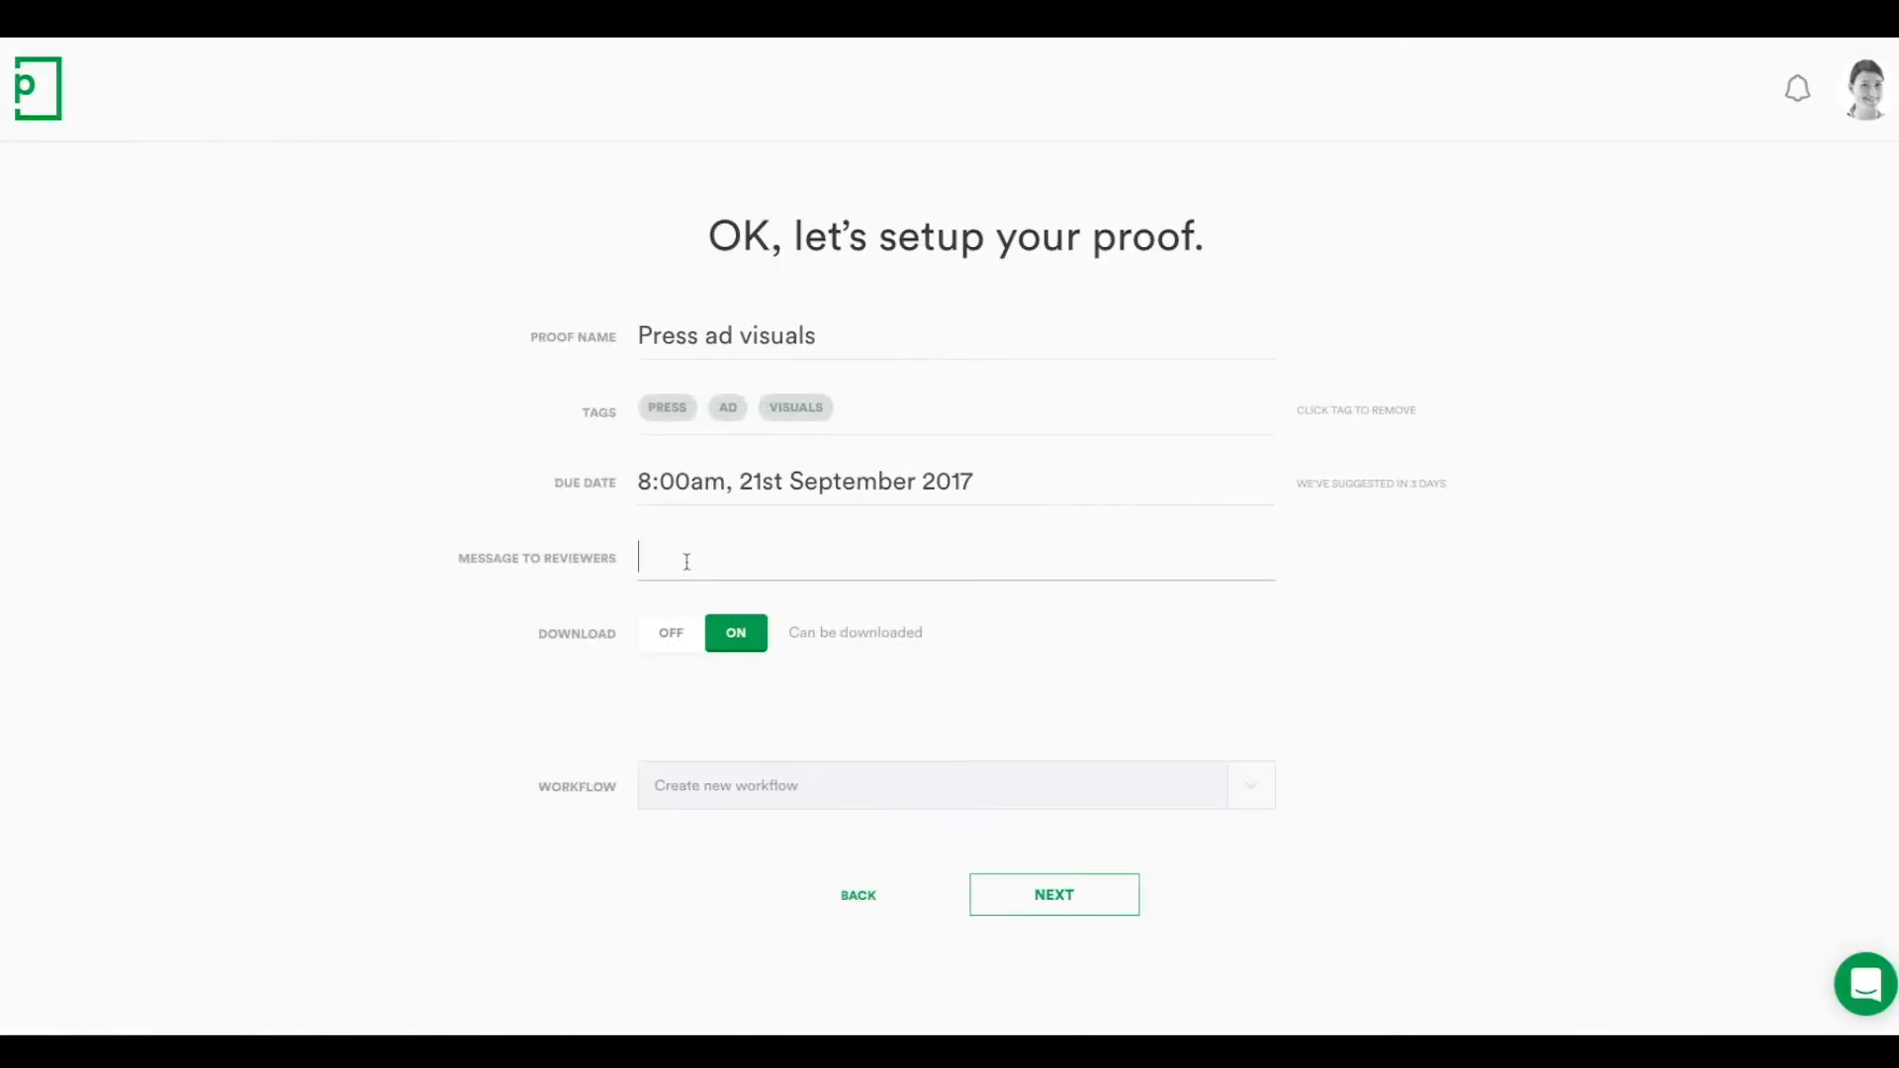
pyautogui.write('Hi everyone,')
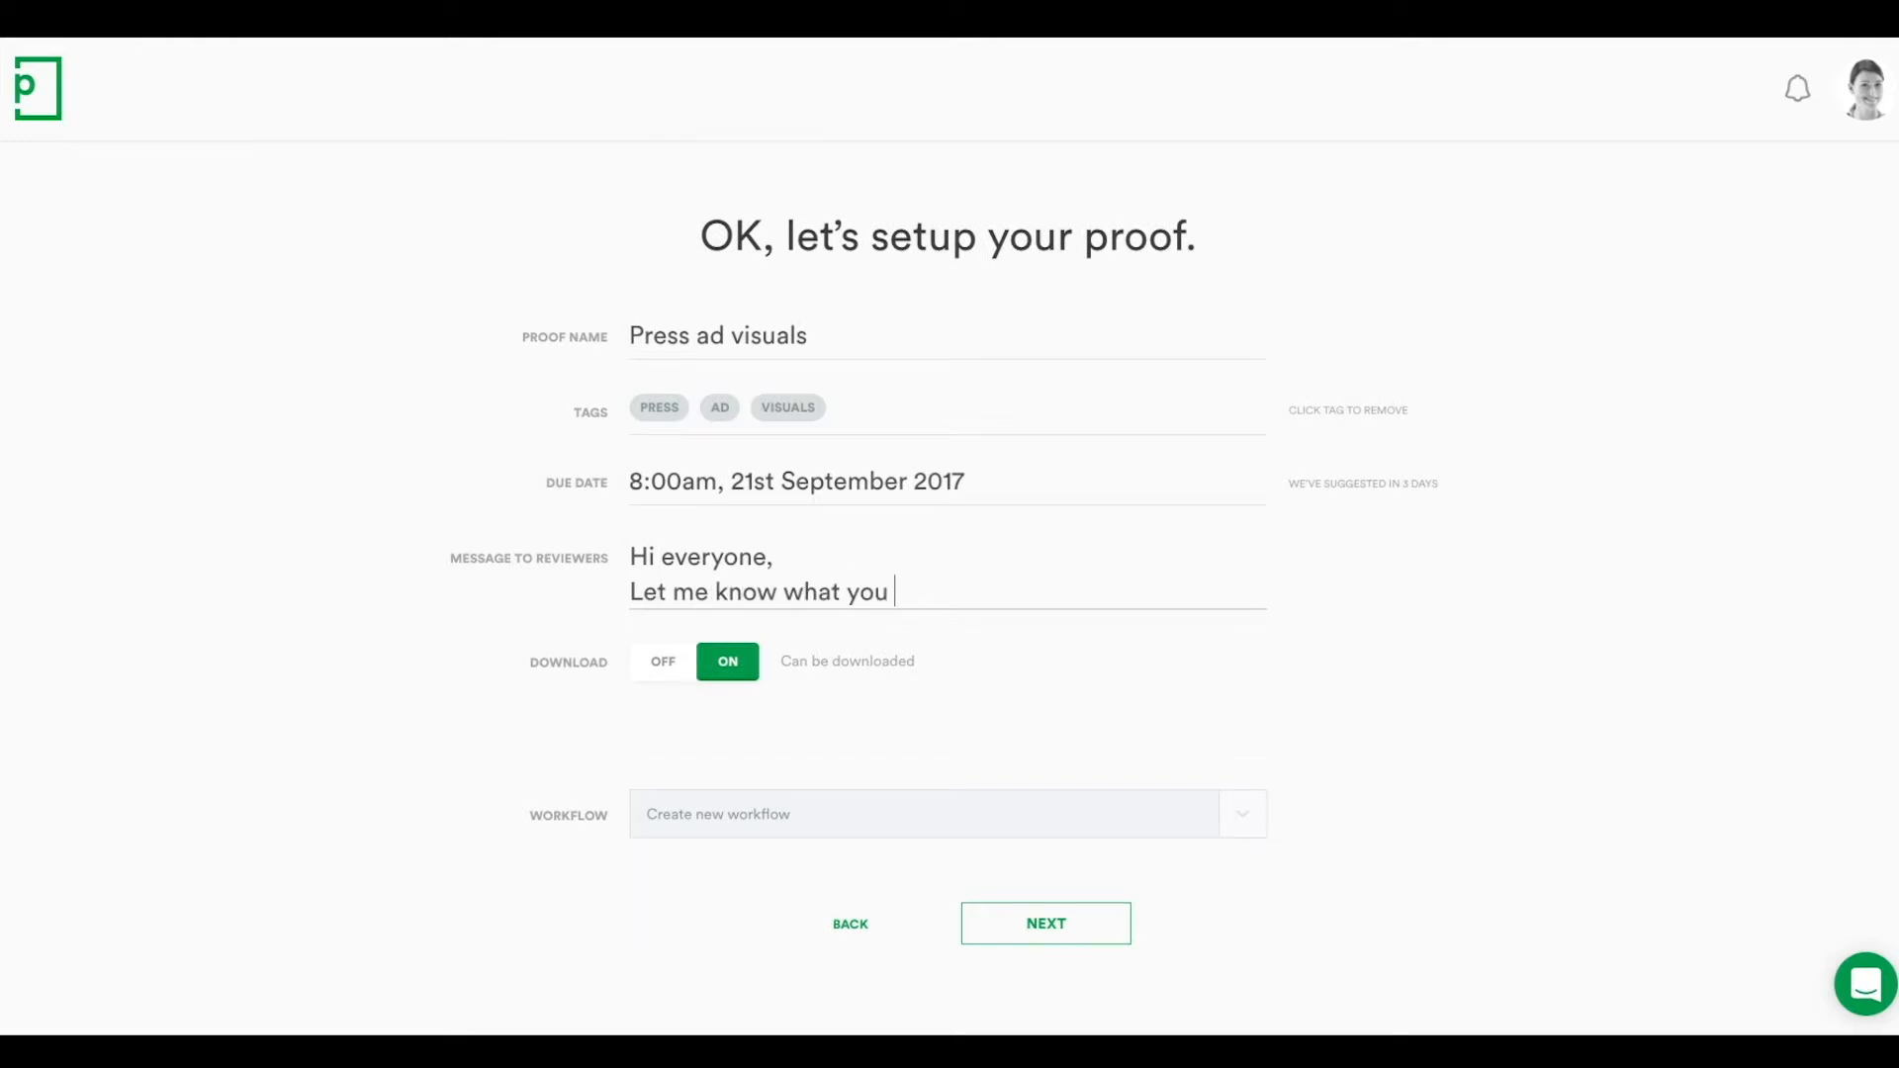
pyautogui.write('think!')
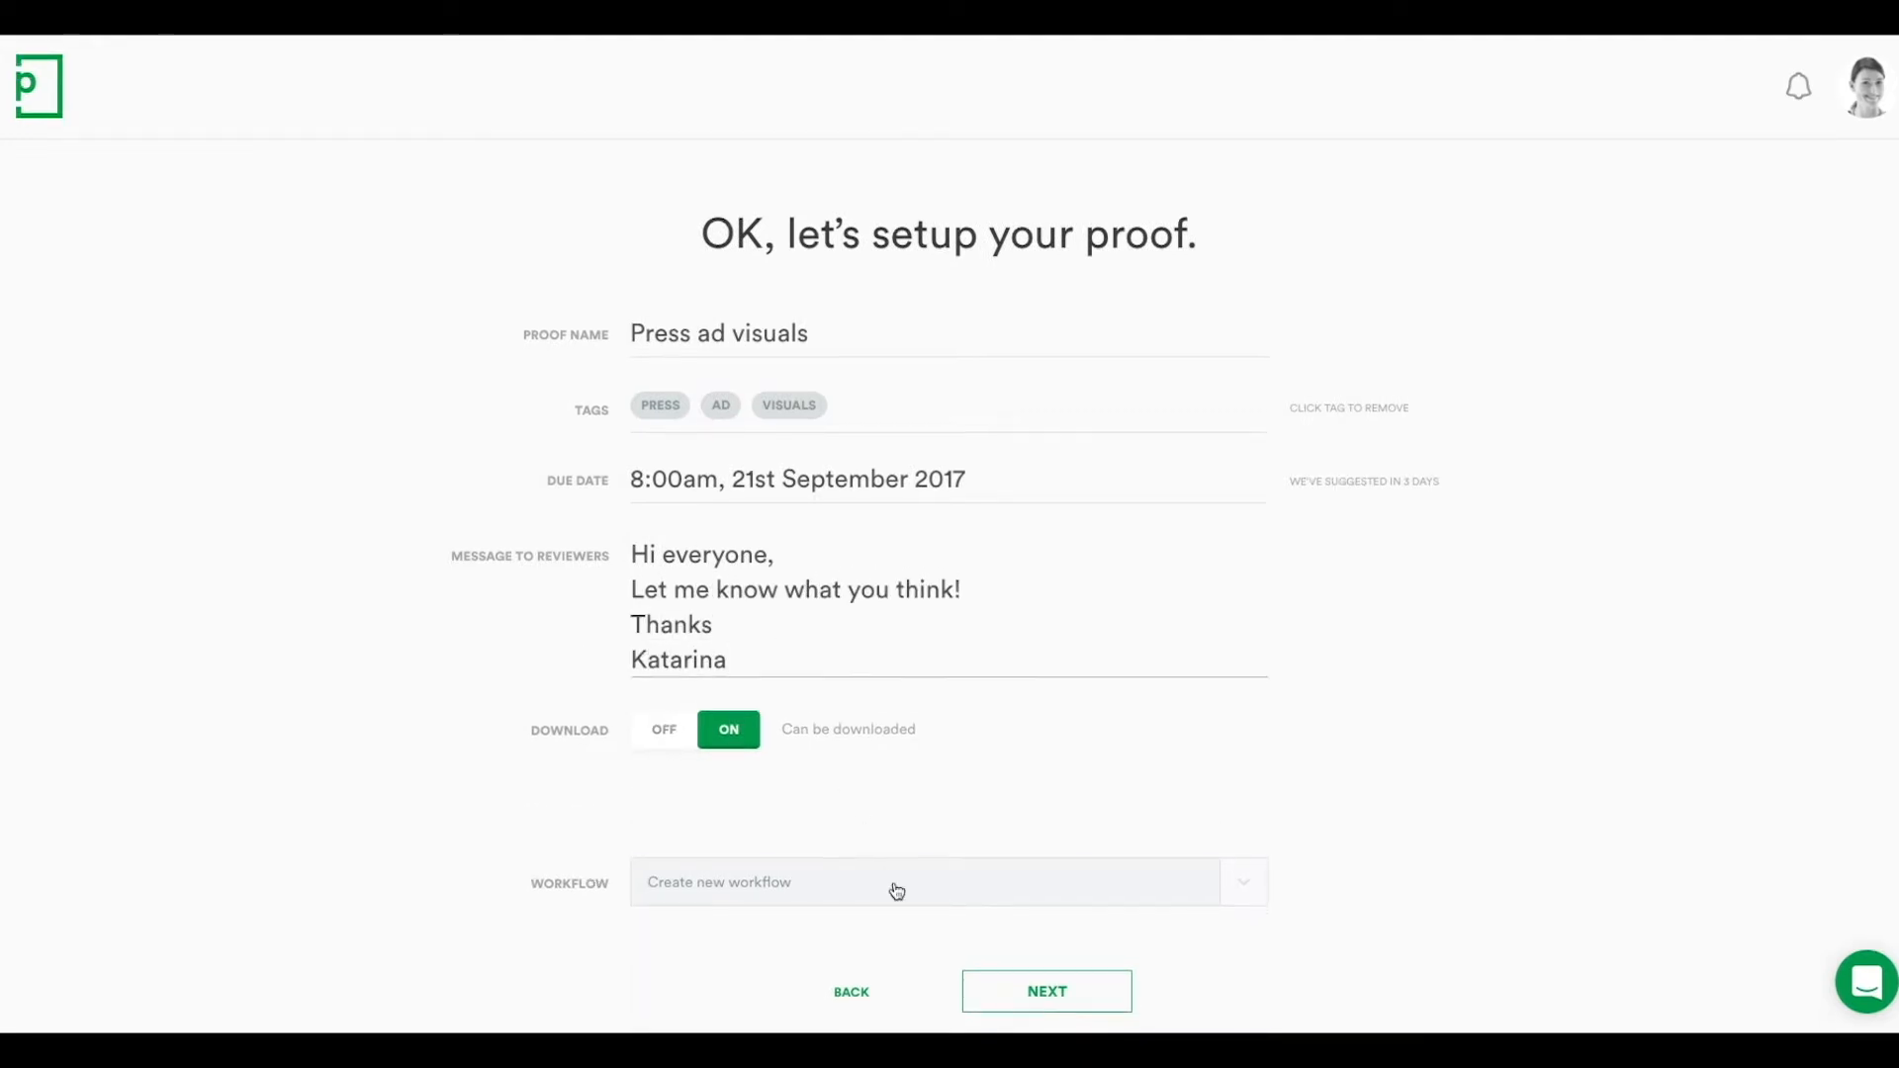
pyautogui.click(1046, 991)
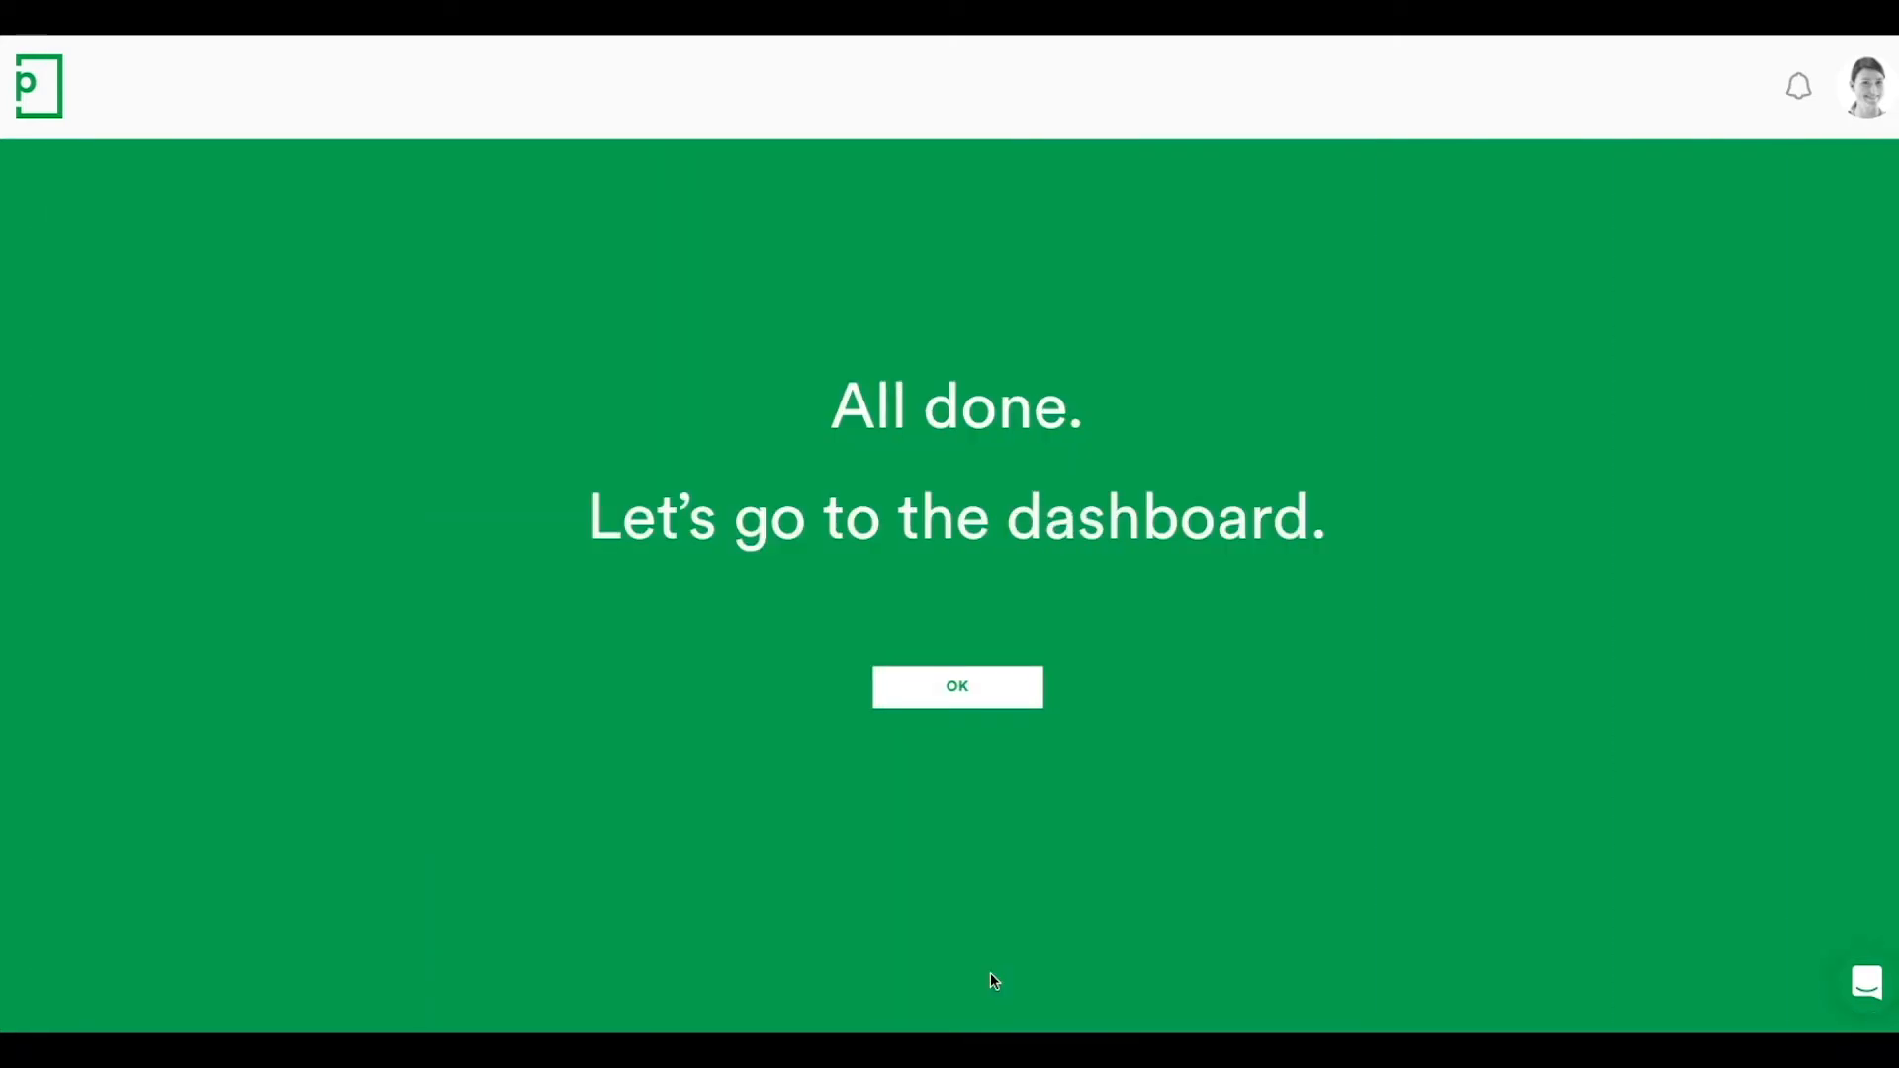
# Confirm the All done screen and open the ACME - Press ad visuals proof from the dashboard.
pyautogui.click(957, 687)
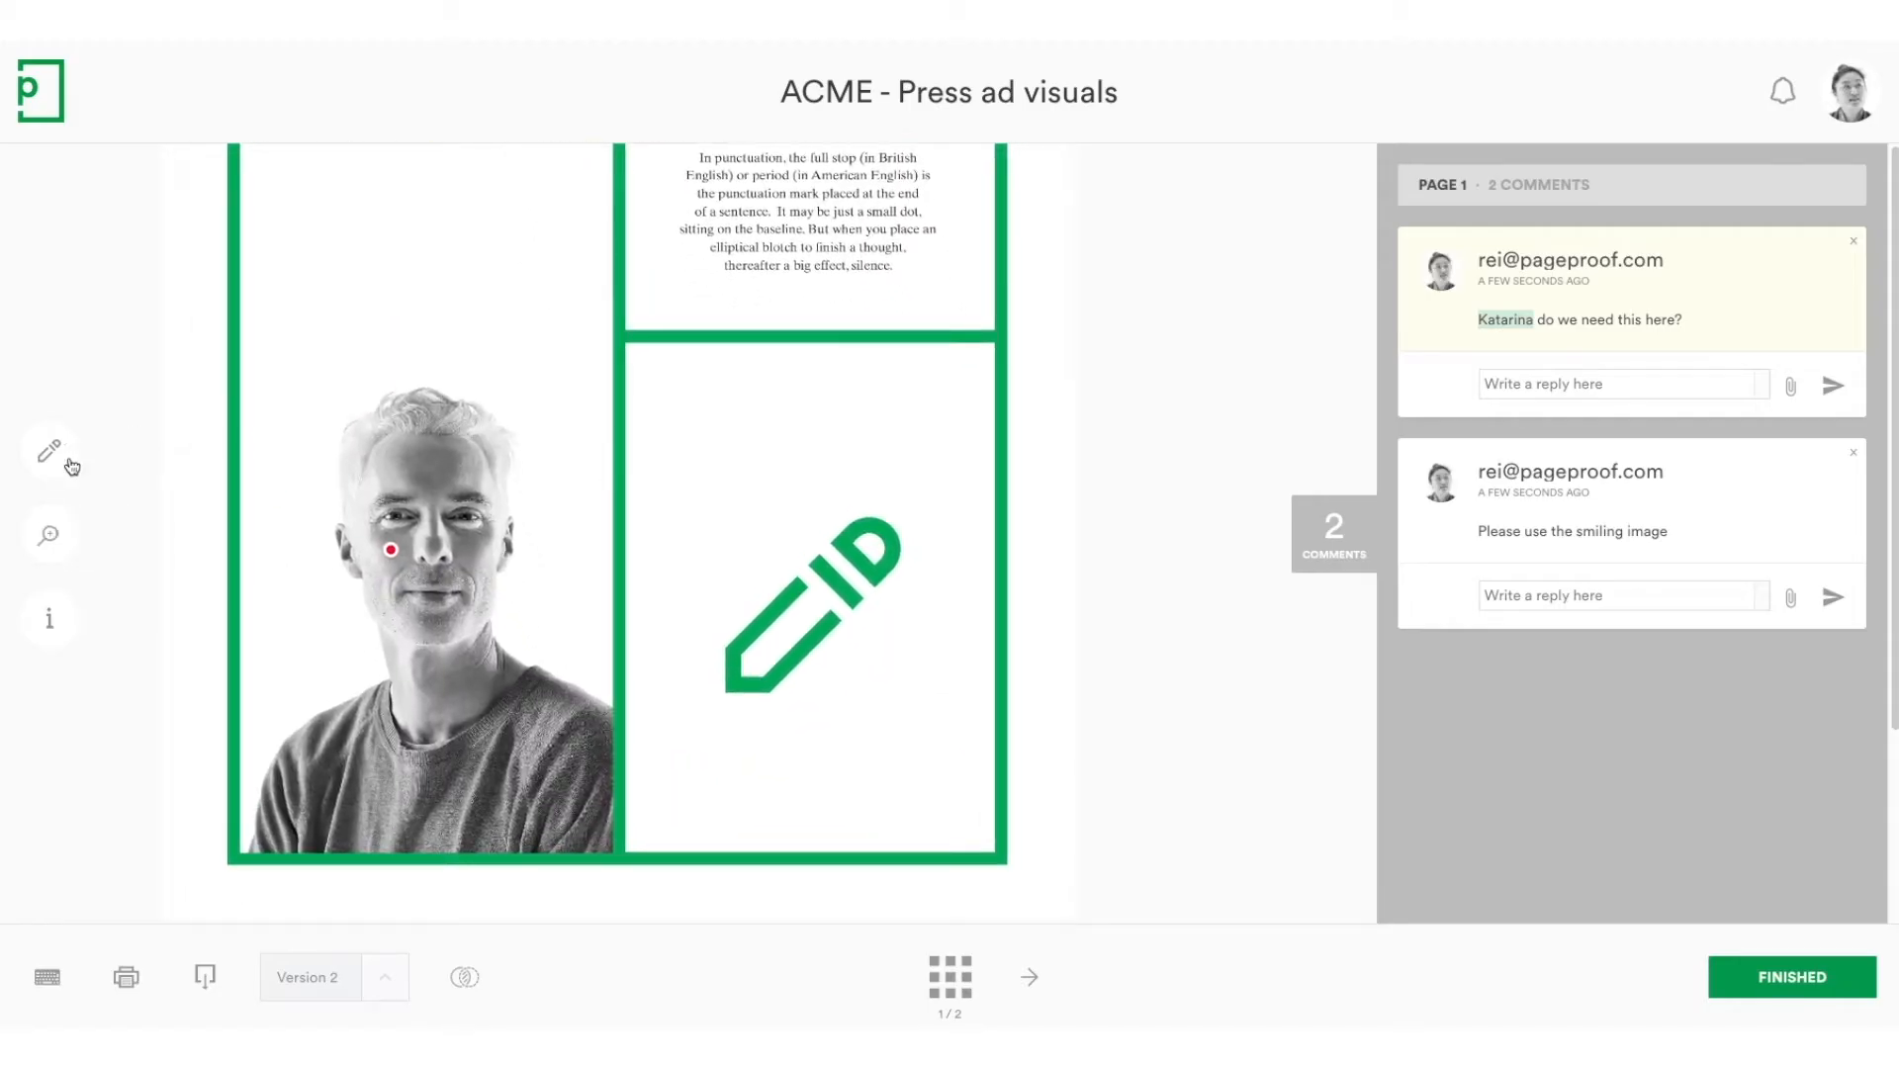
pyautogui.moveTo(685, 509); pyautogui.dragTo(955, 718)
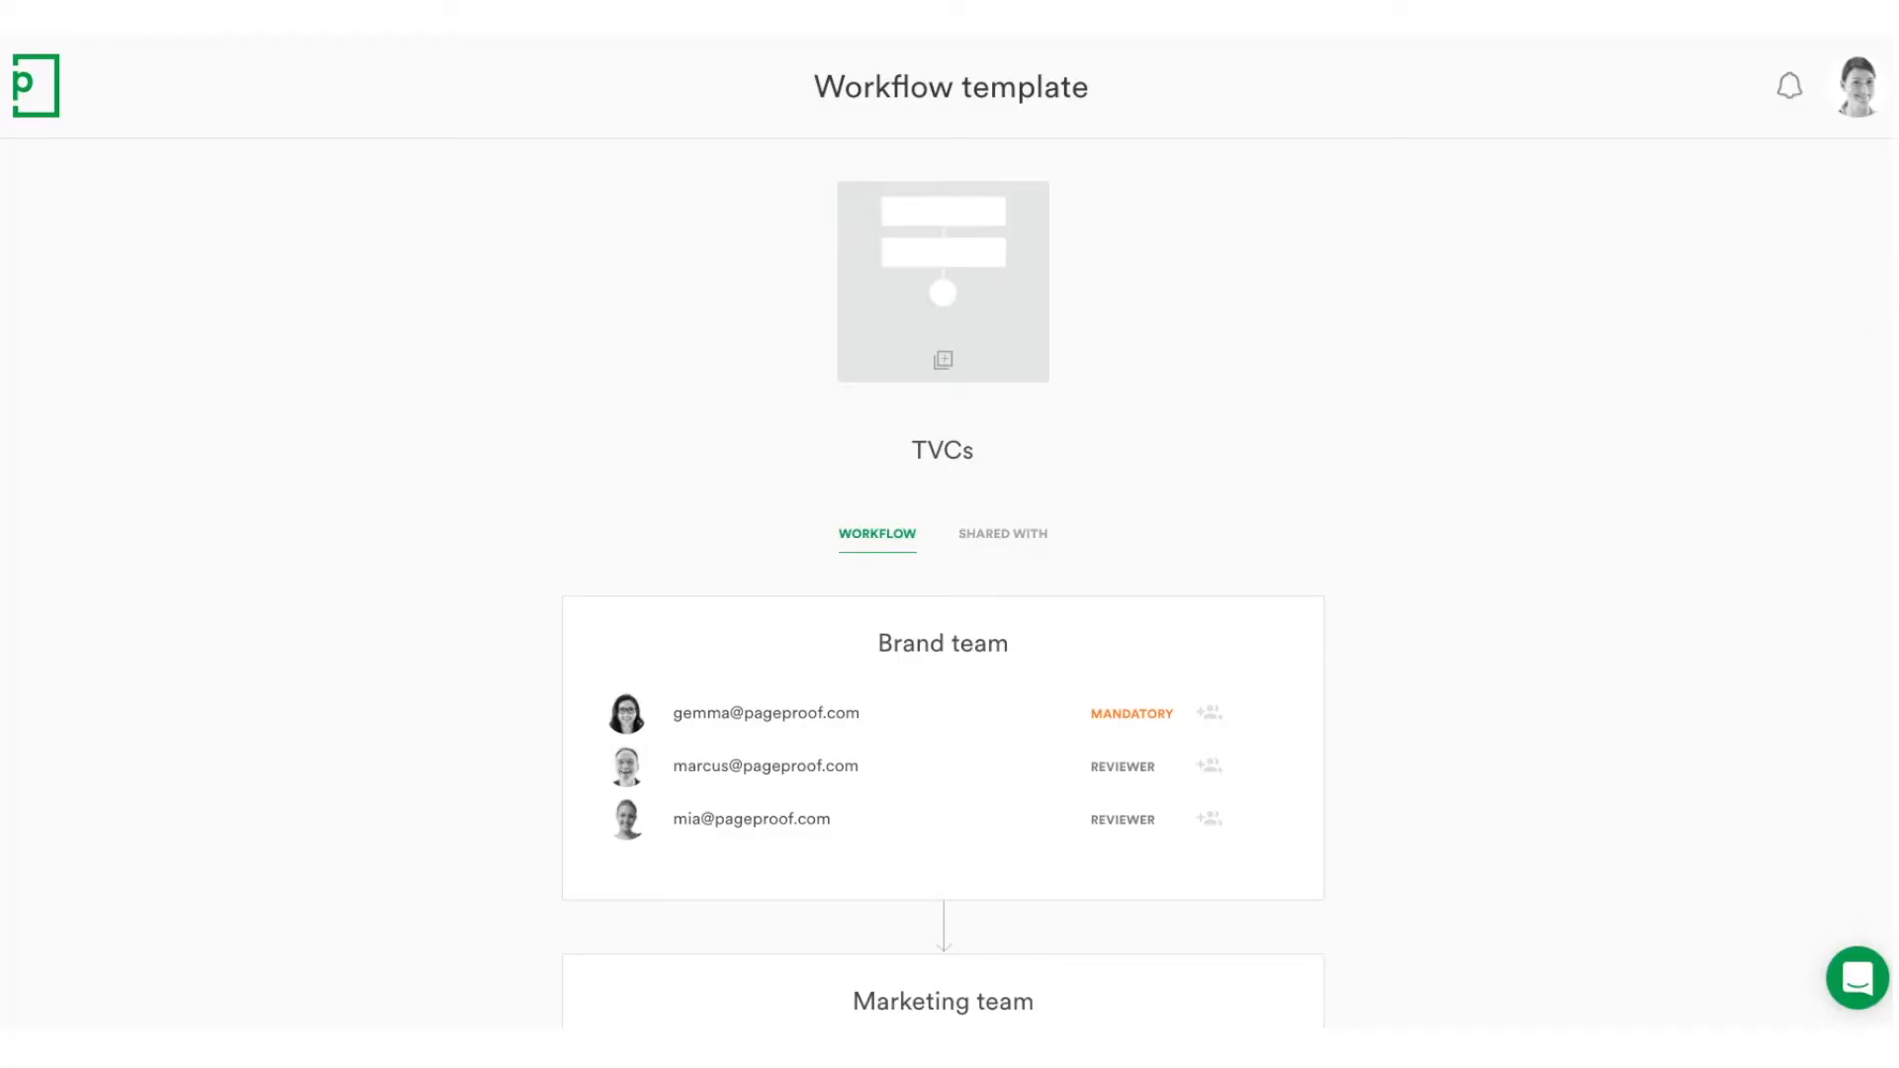
# Scroll through the TVCs template's Brand team and Marketing team review steps.
pyautogui.scroll(-3)
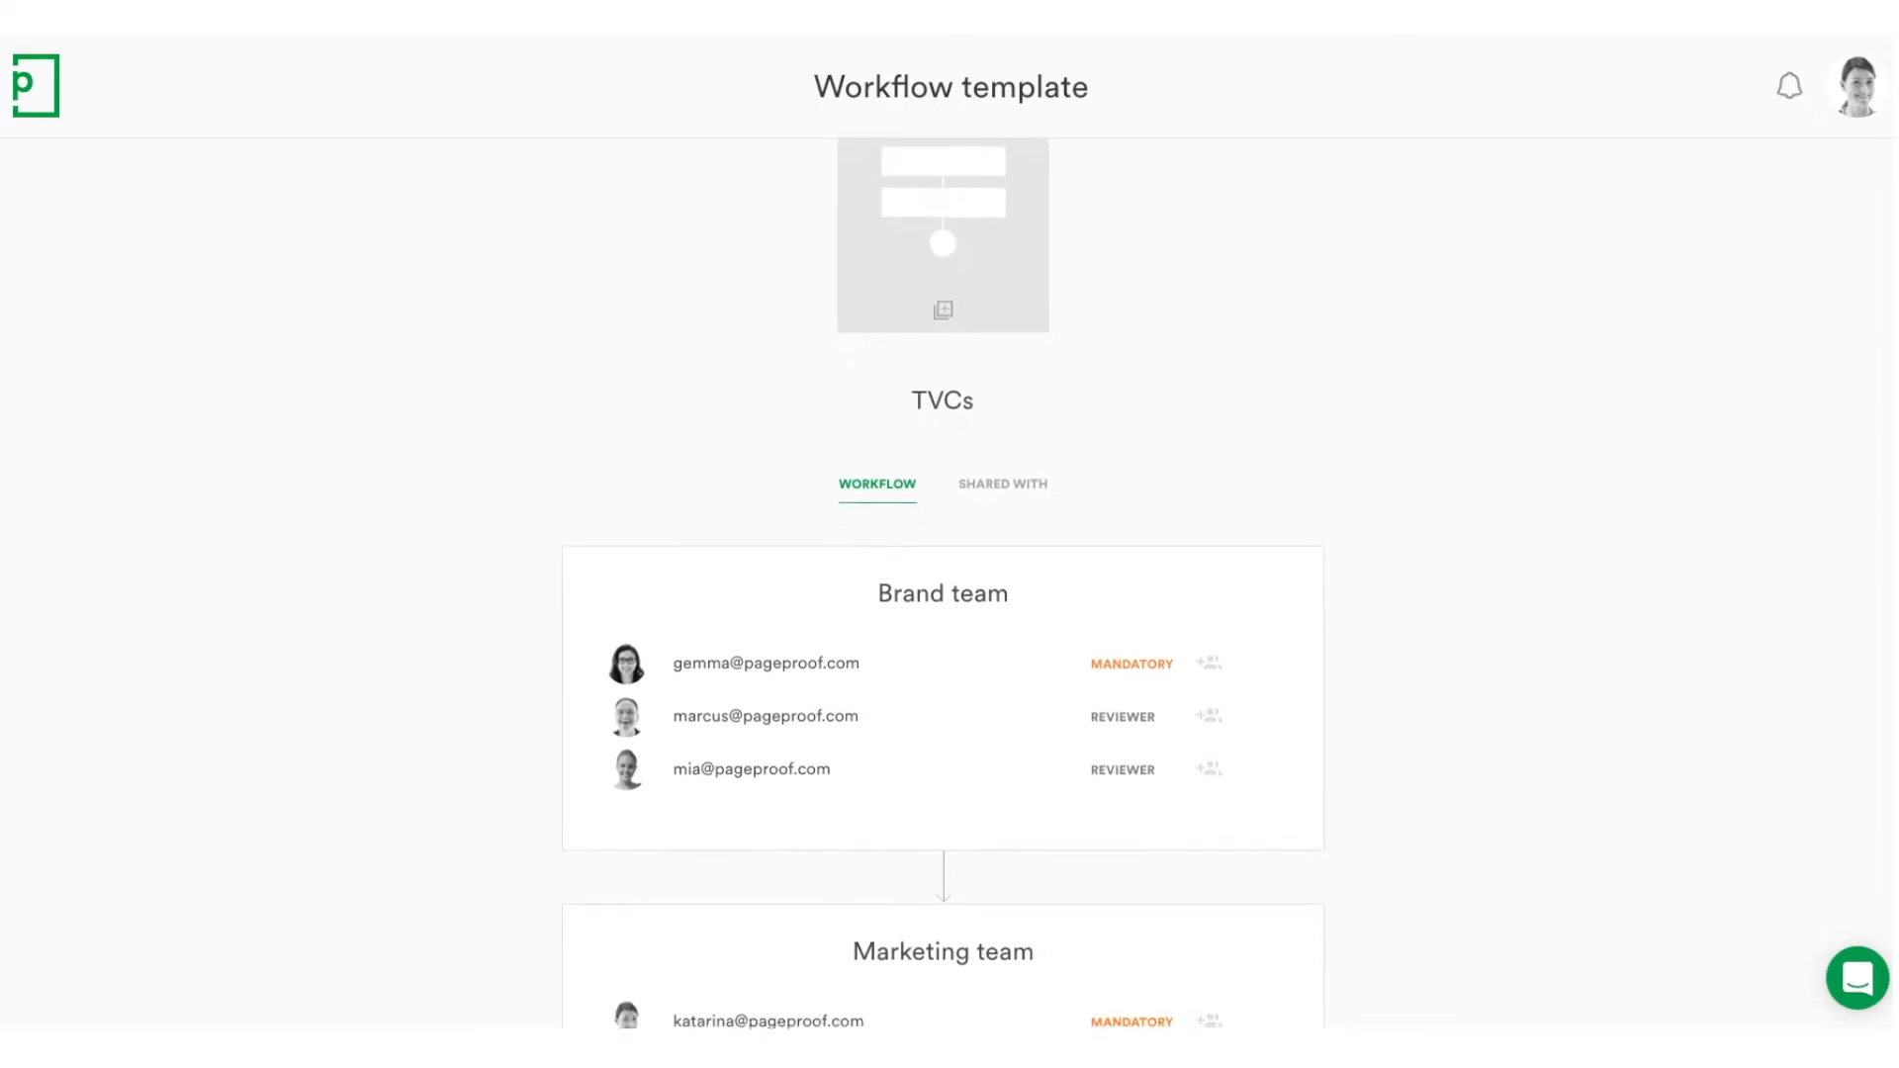
pyautogui.scroll(-3)
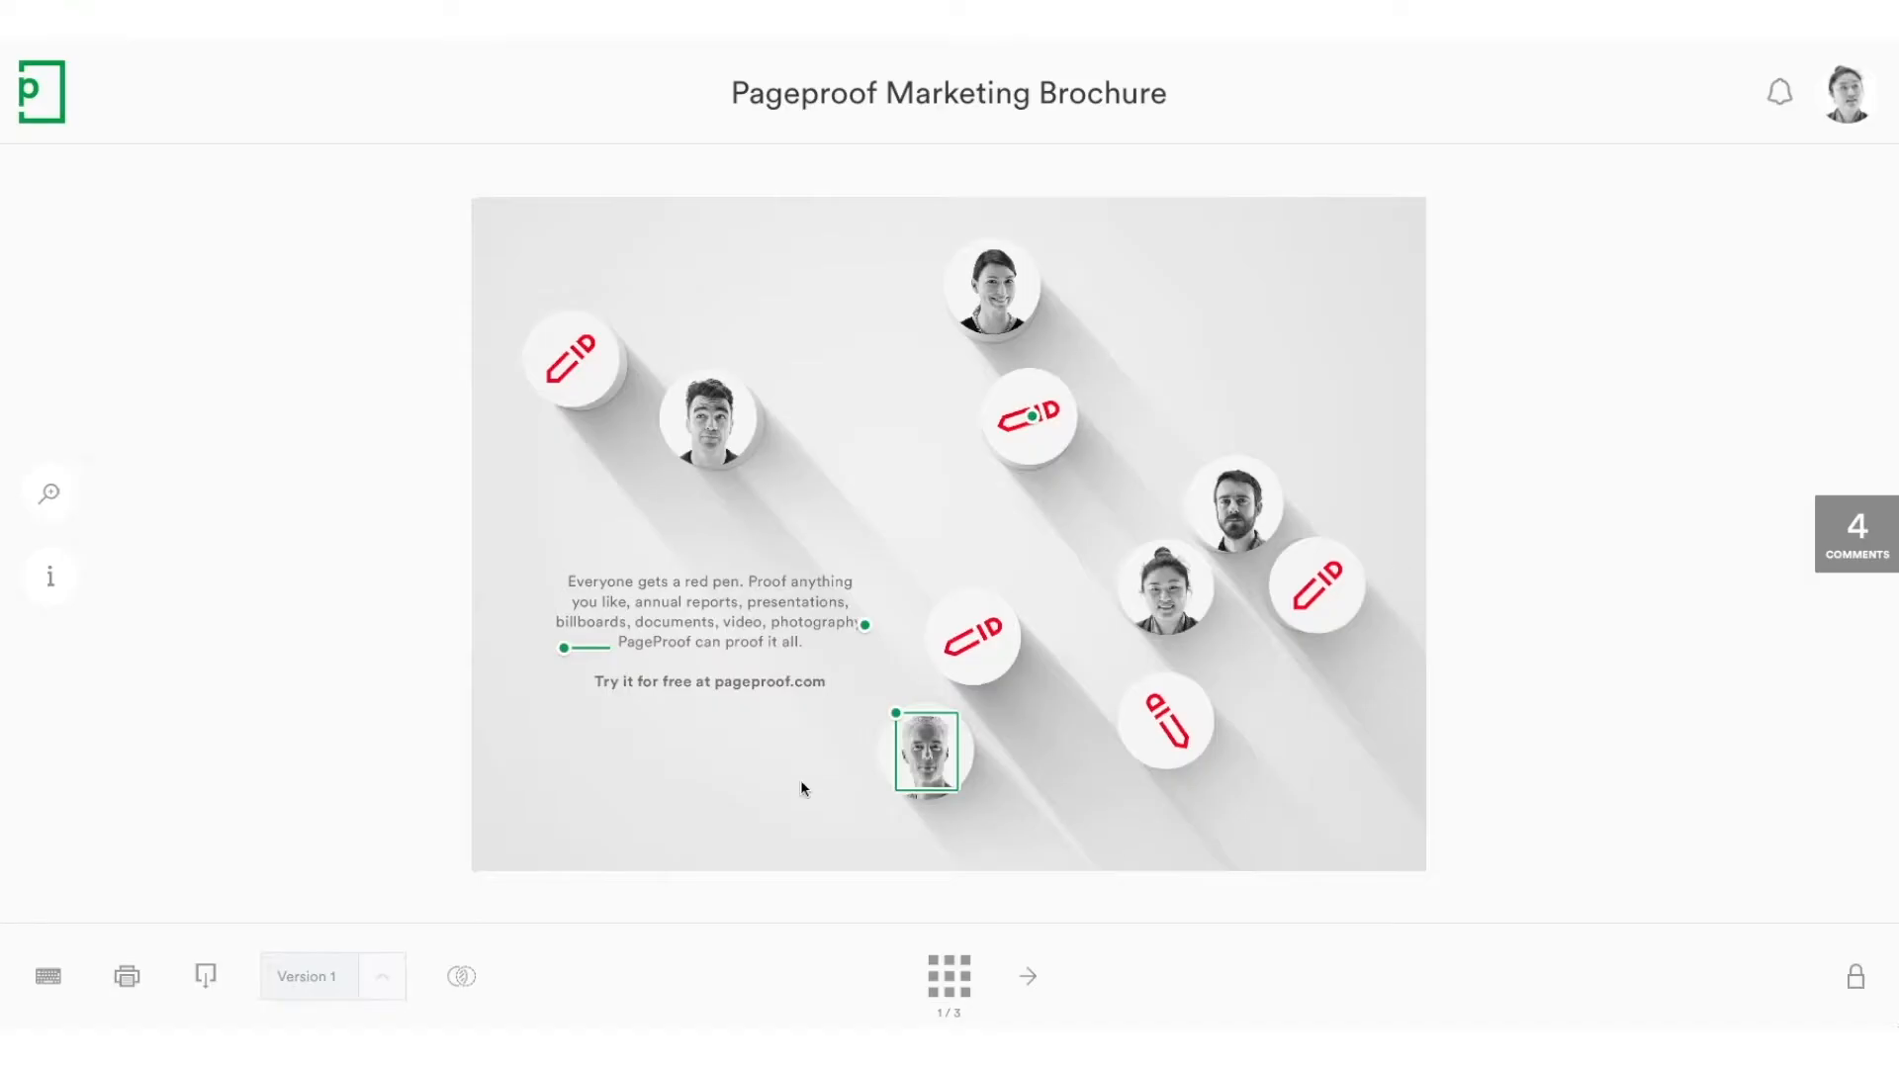
pyautogui.moveTo(459, 978)
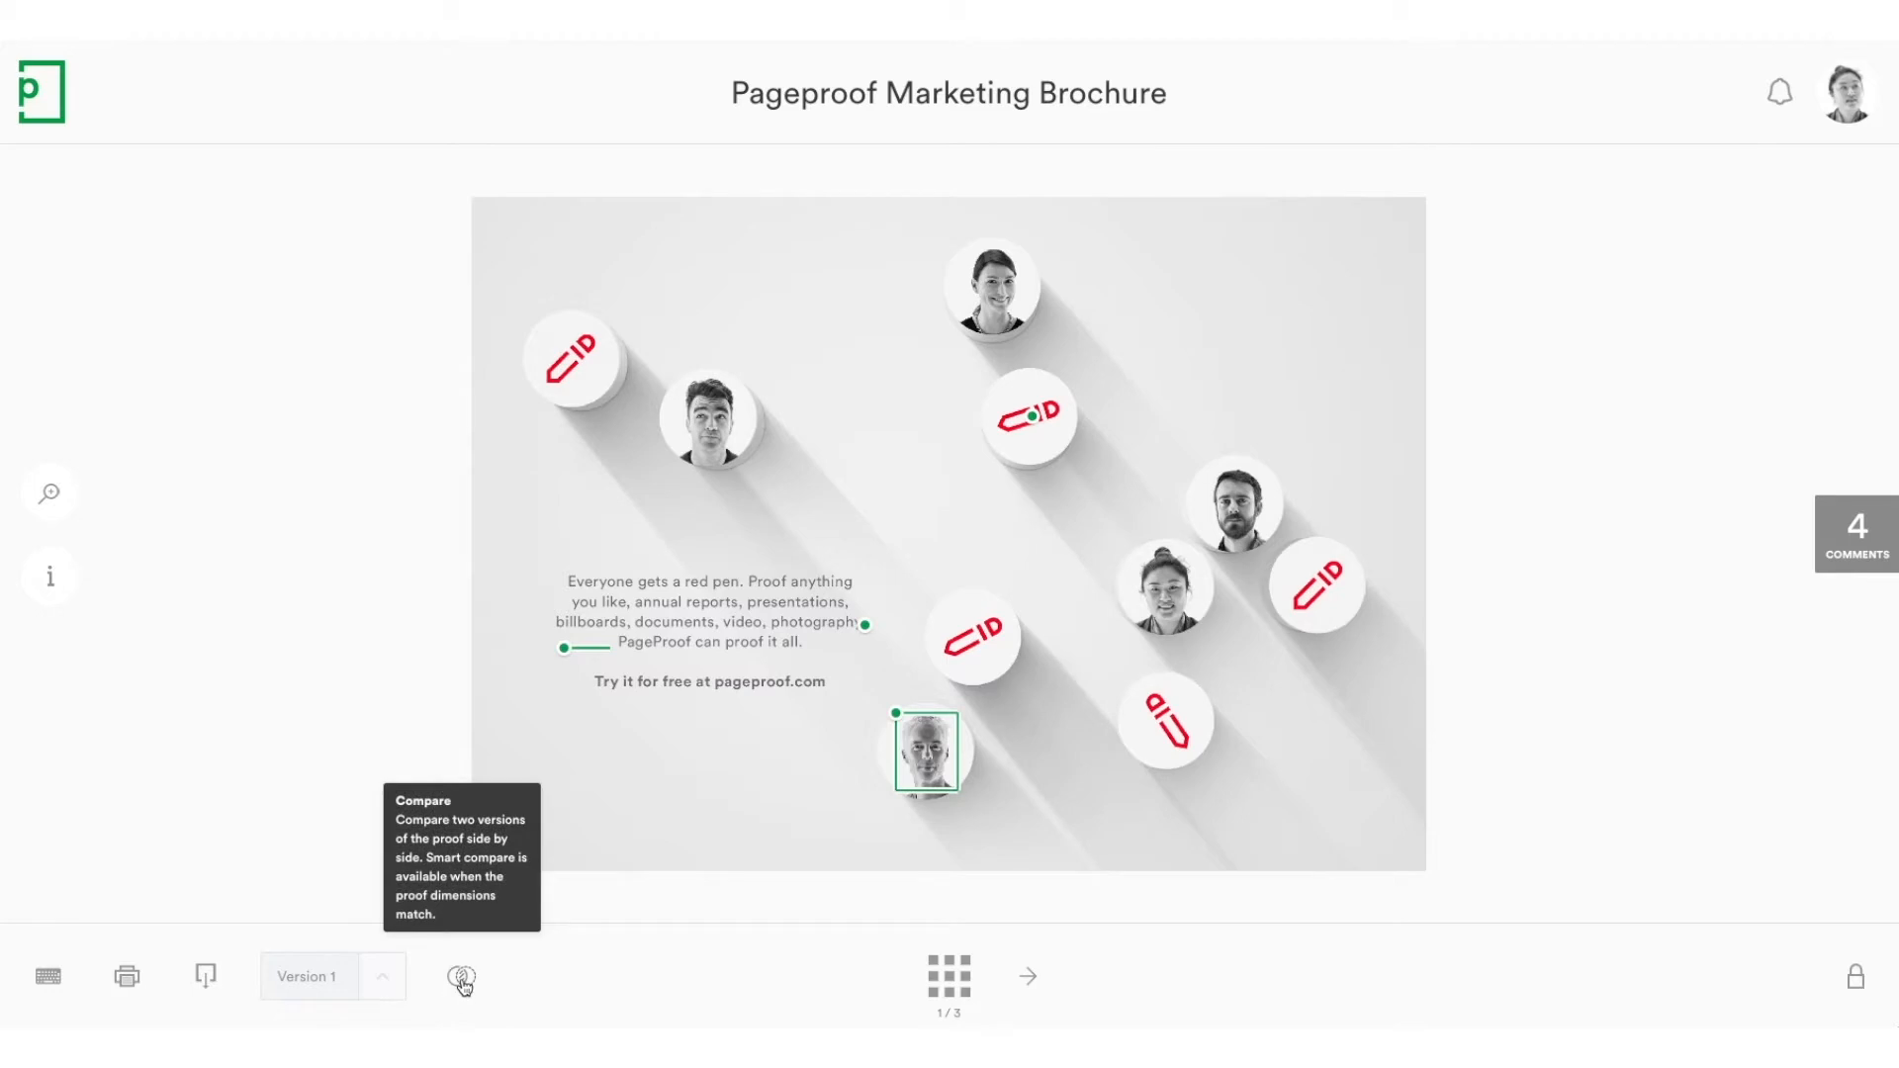
# Compare the brochure with its other version, overlay them with Smart Compare, then show Version 1 alone.
pyautogui.click(459, 977)
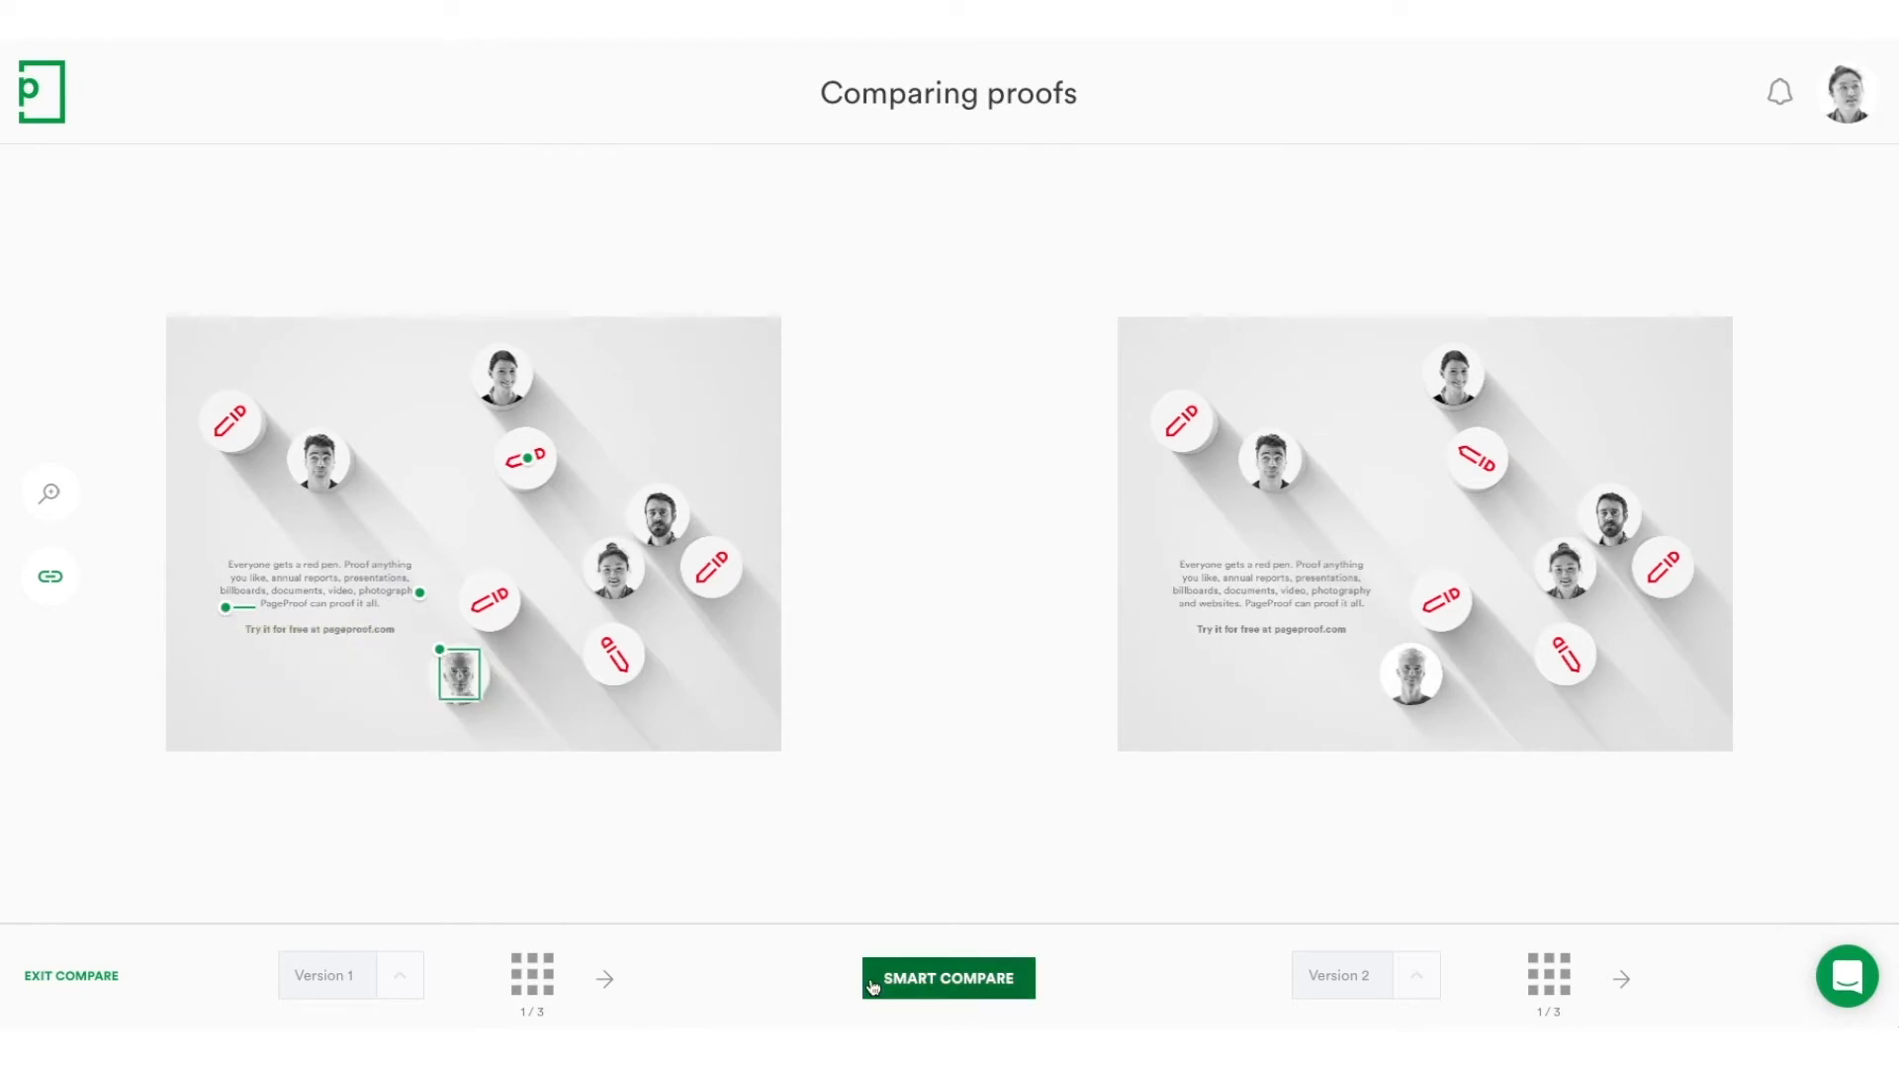
pyautogui.click(950, 978)
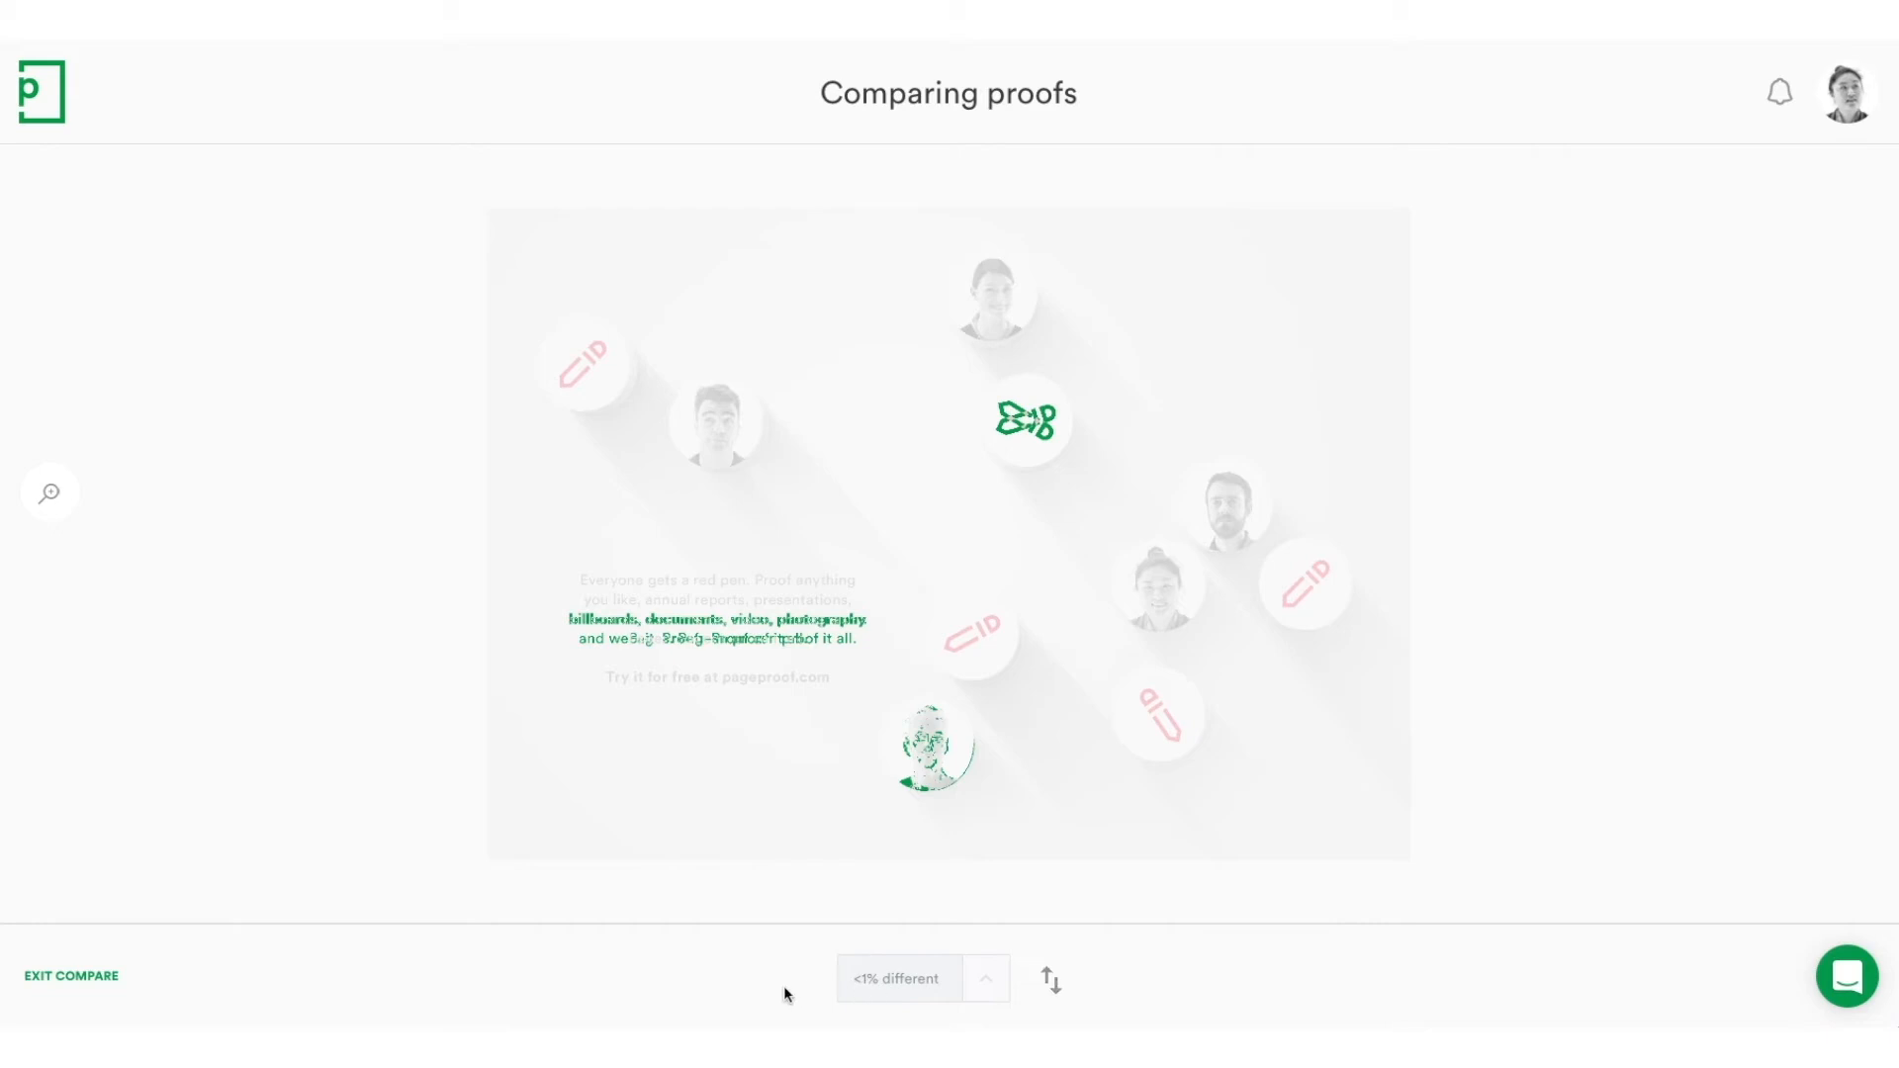
pyautogui.click(987, 977)
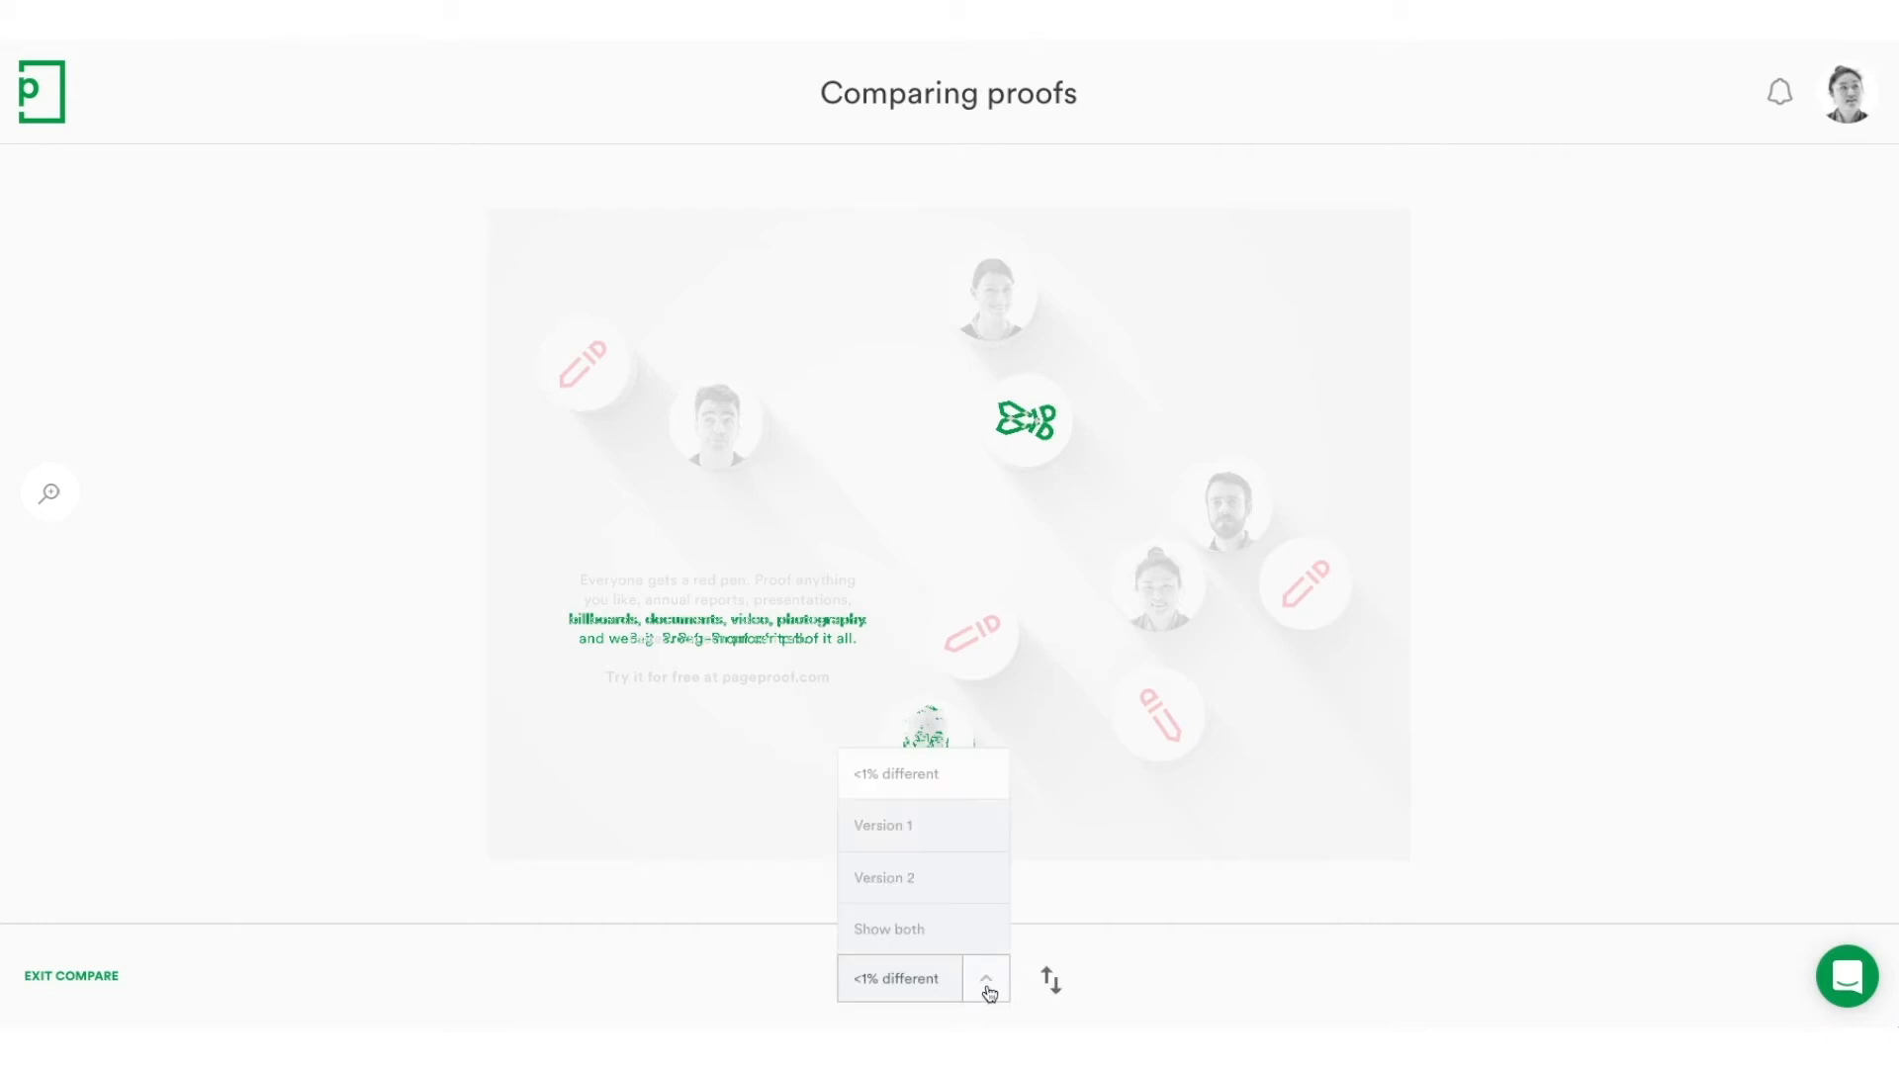
pyautogui.click(882, 827)
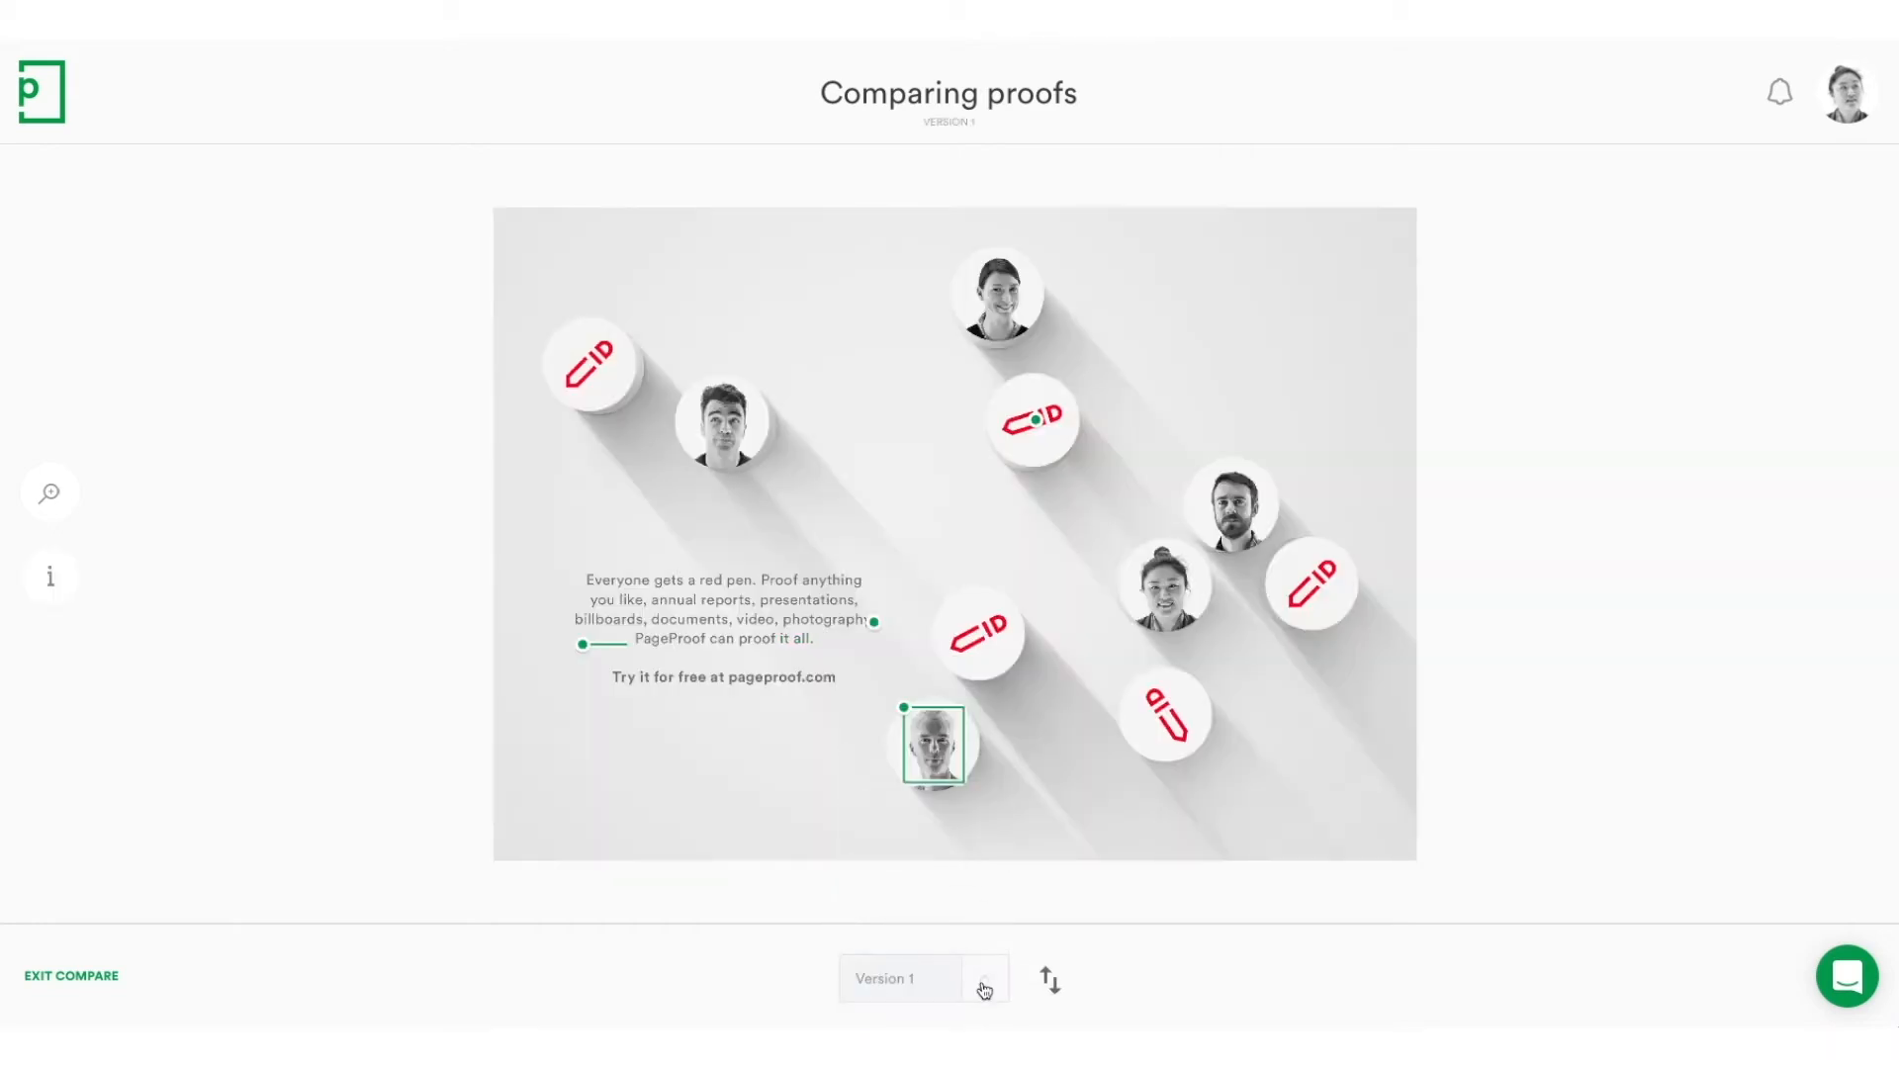
# Flip the view between Version 2 and Version 1 with the swap arrows.
pyautogui.click(1049, 980)
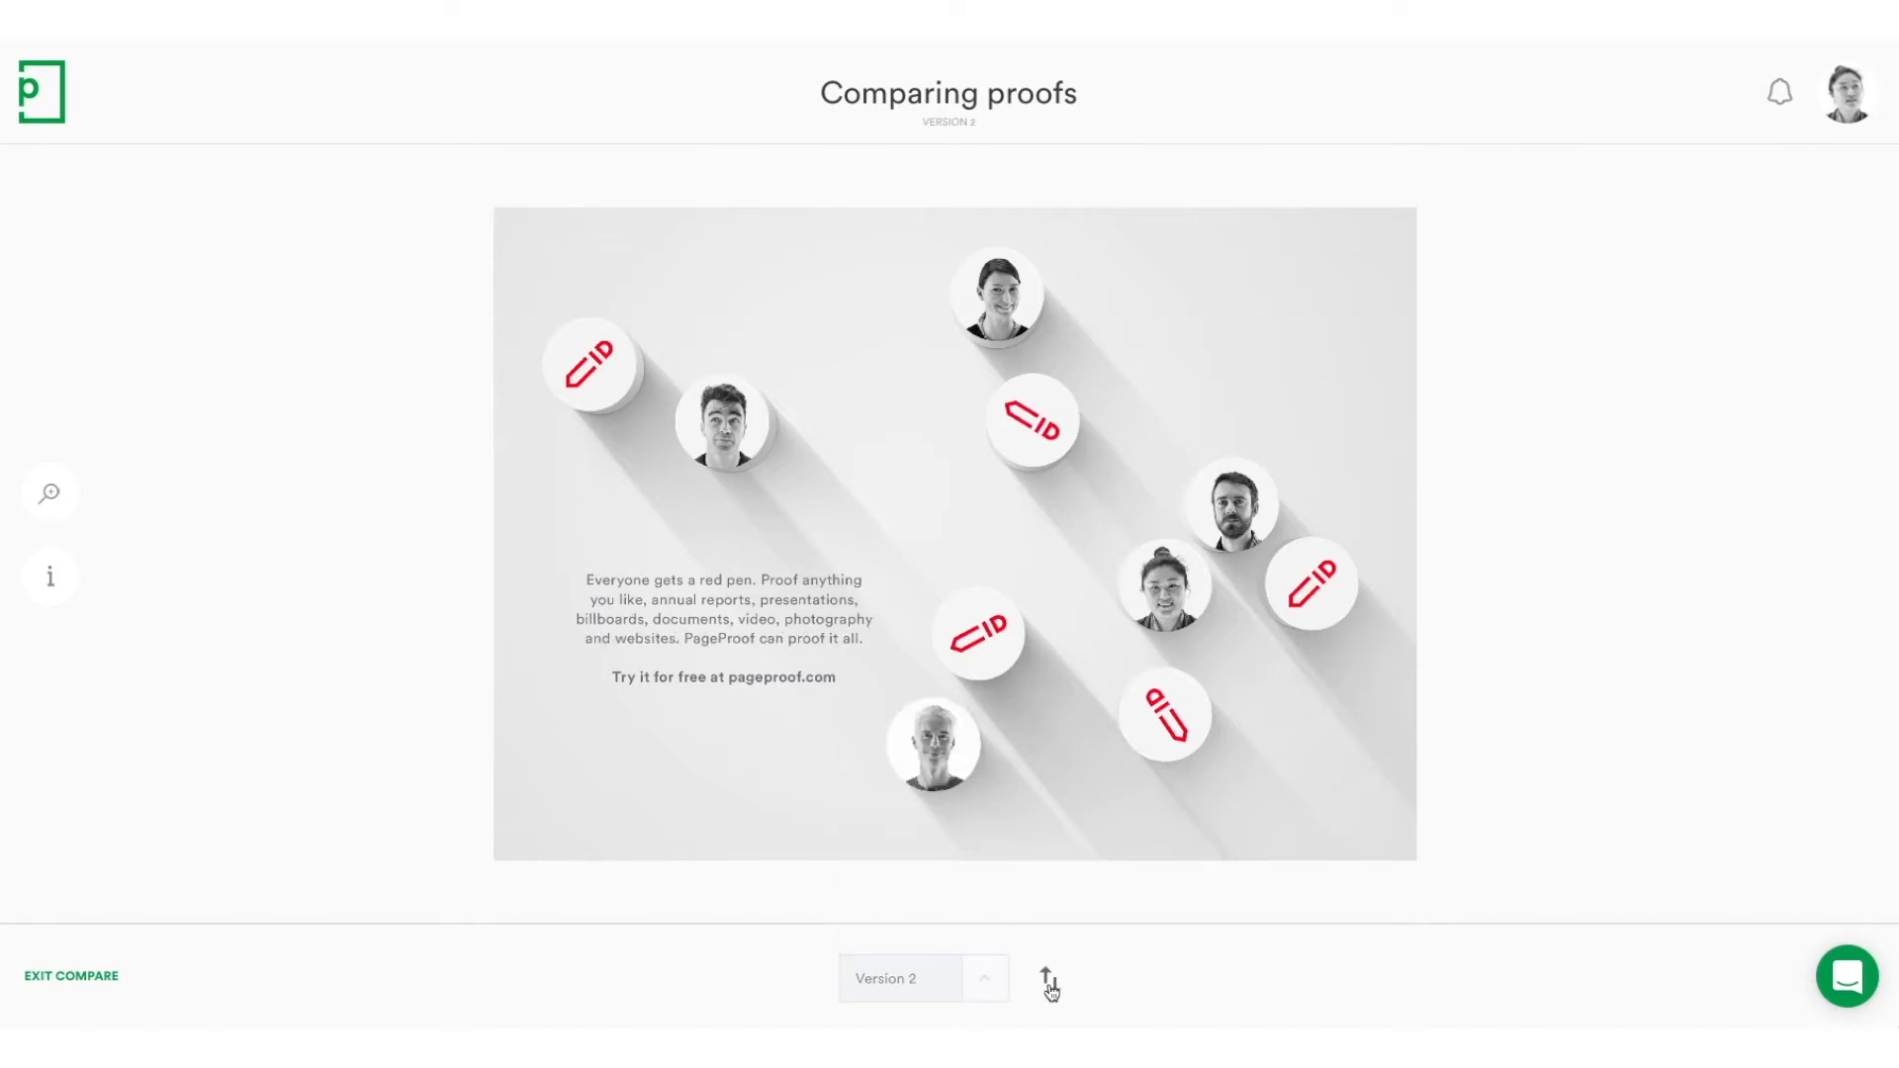
pyautogui.click(1045, 977)
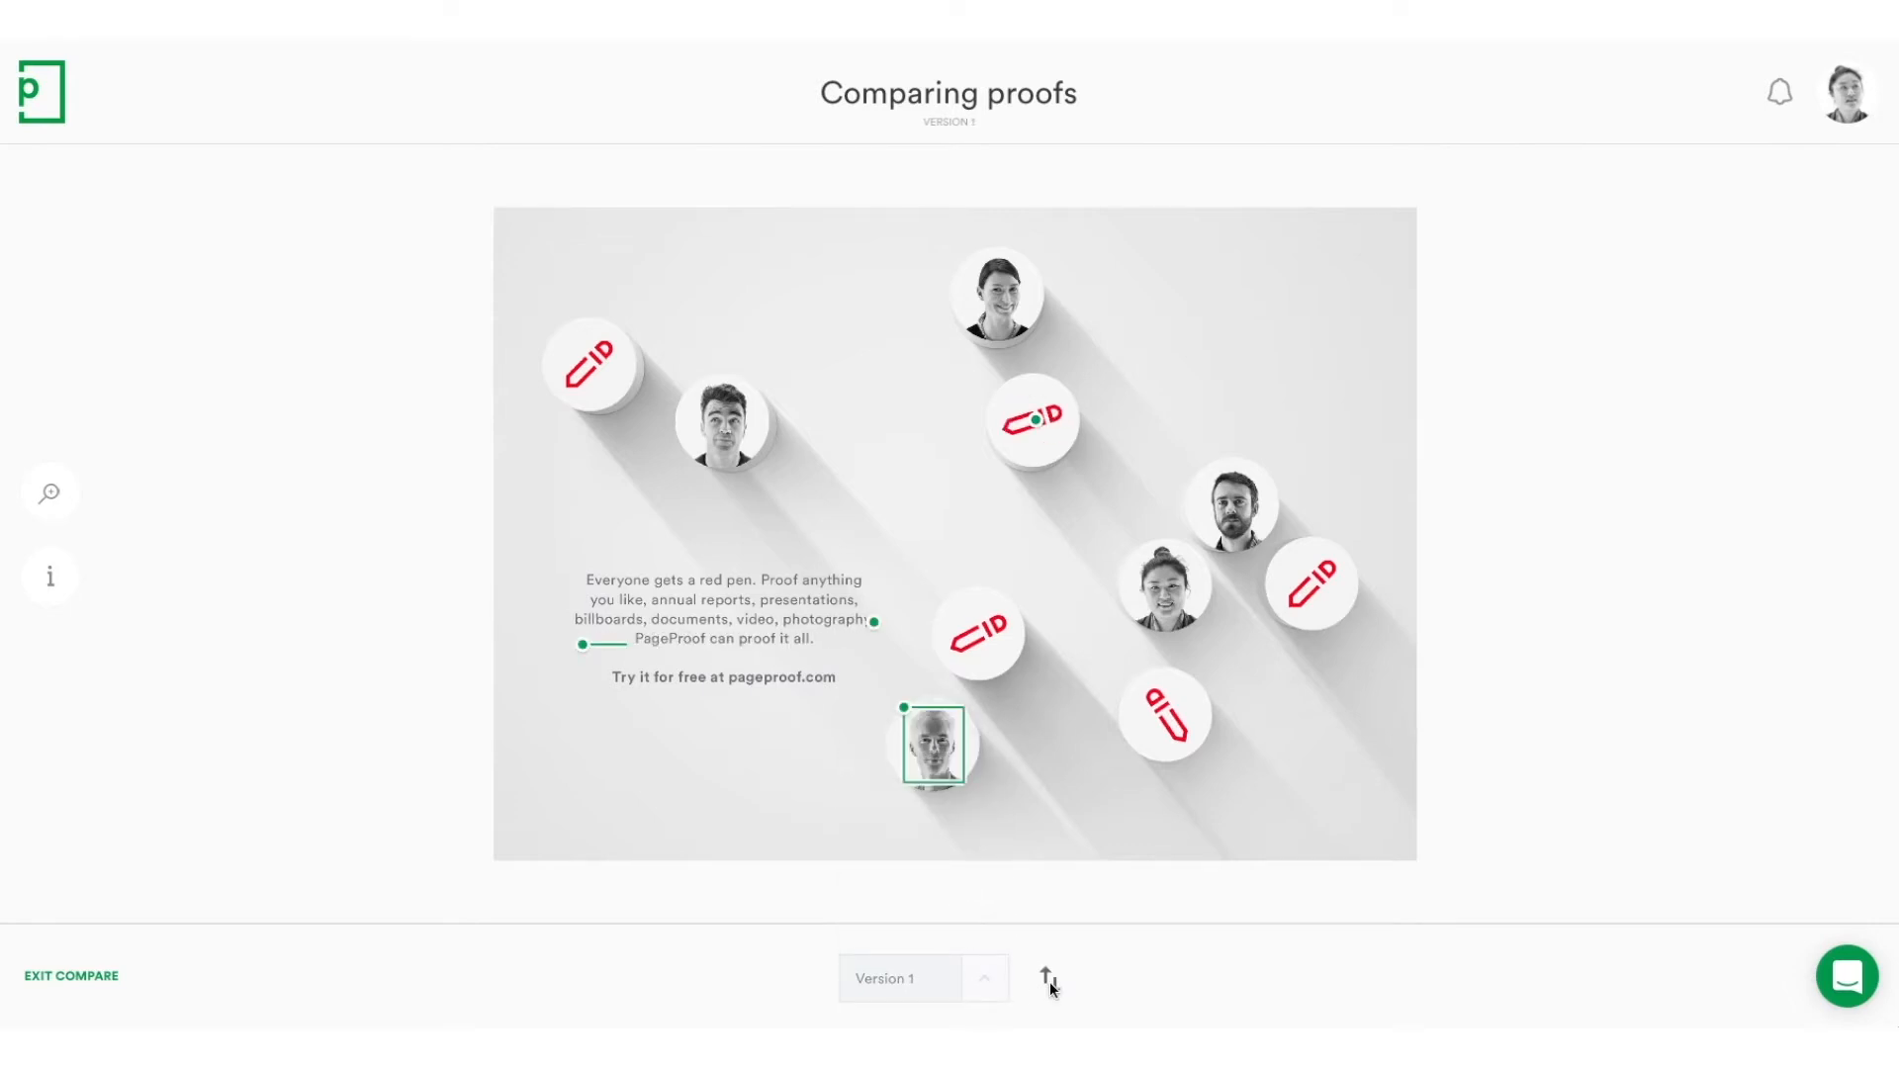
pyautogui.click(1049, 977)
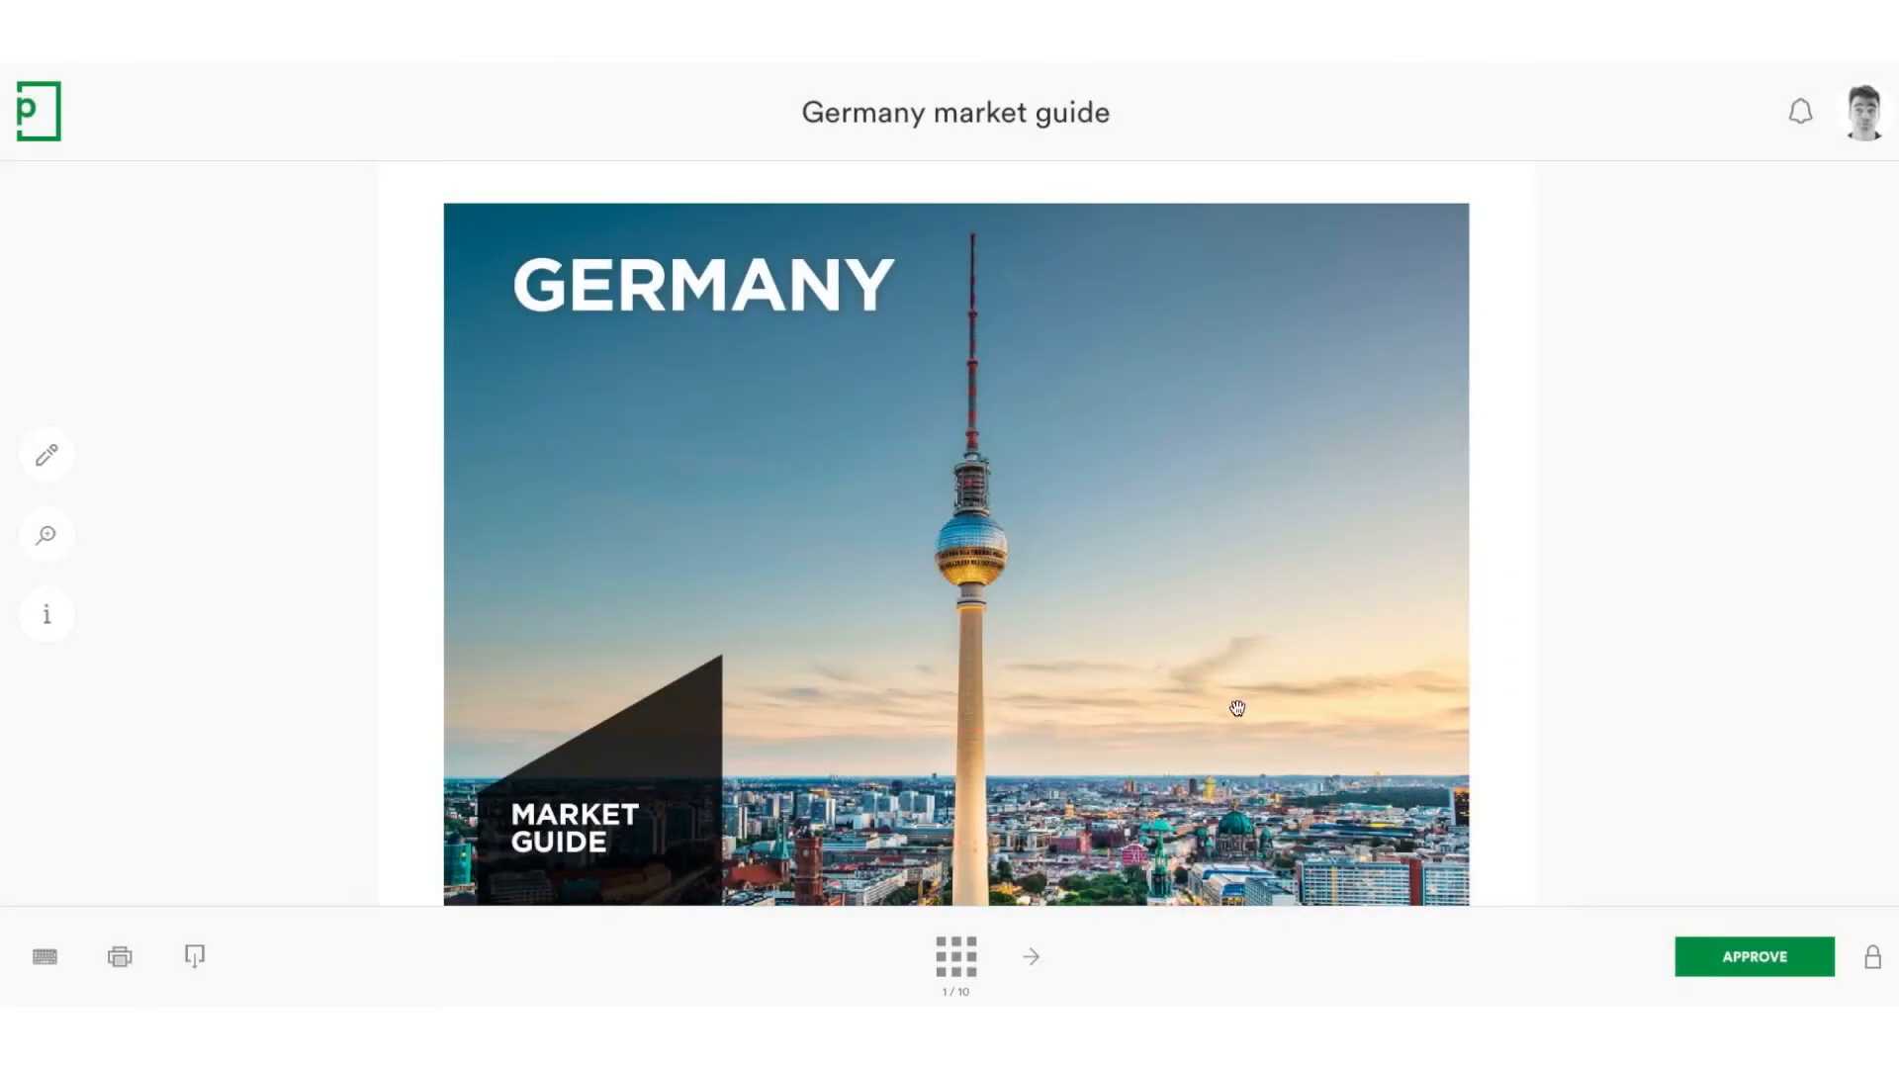
# Read through the Germany market guide pages and approve it with a 'Looks great' note.
pyautogui.scroll(-3)
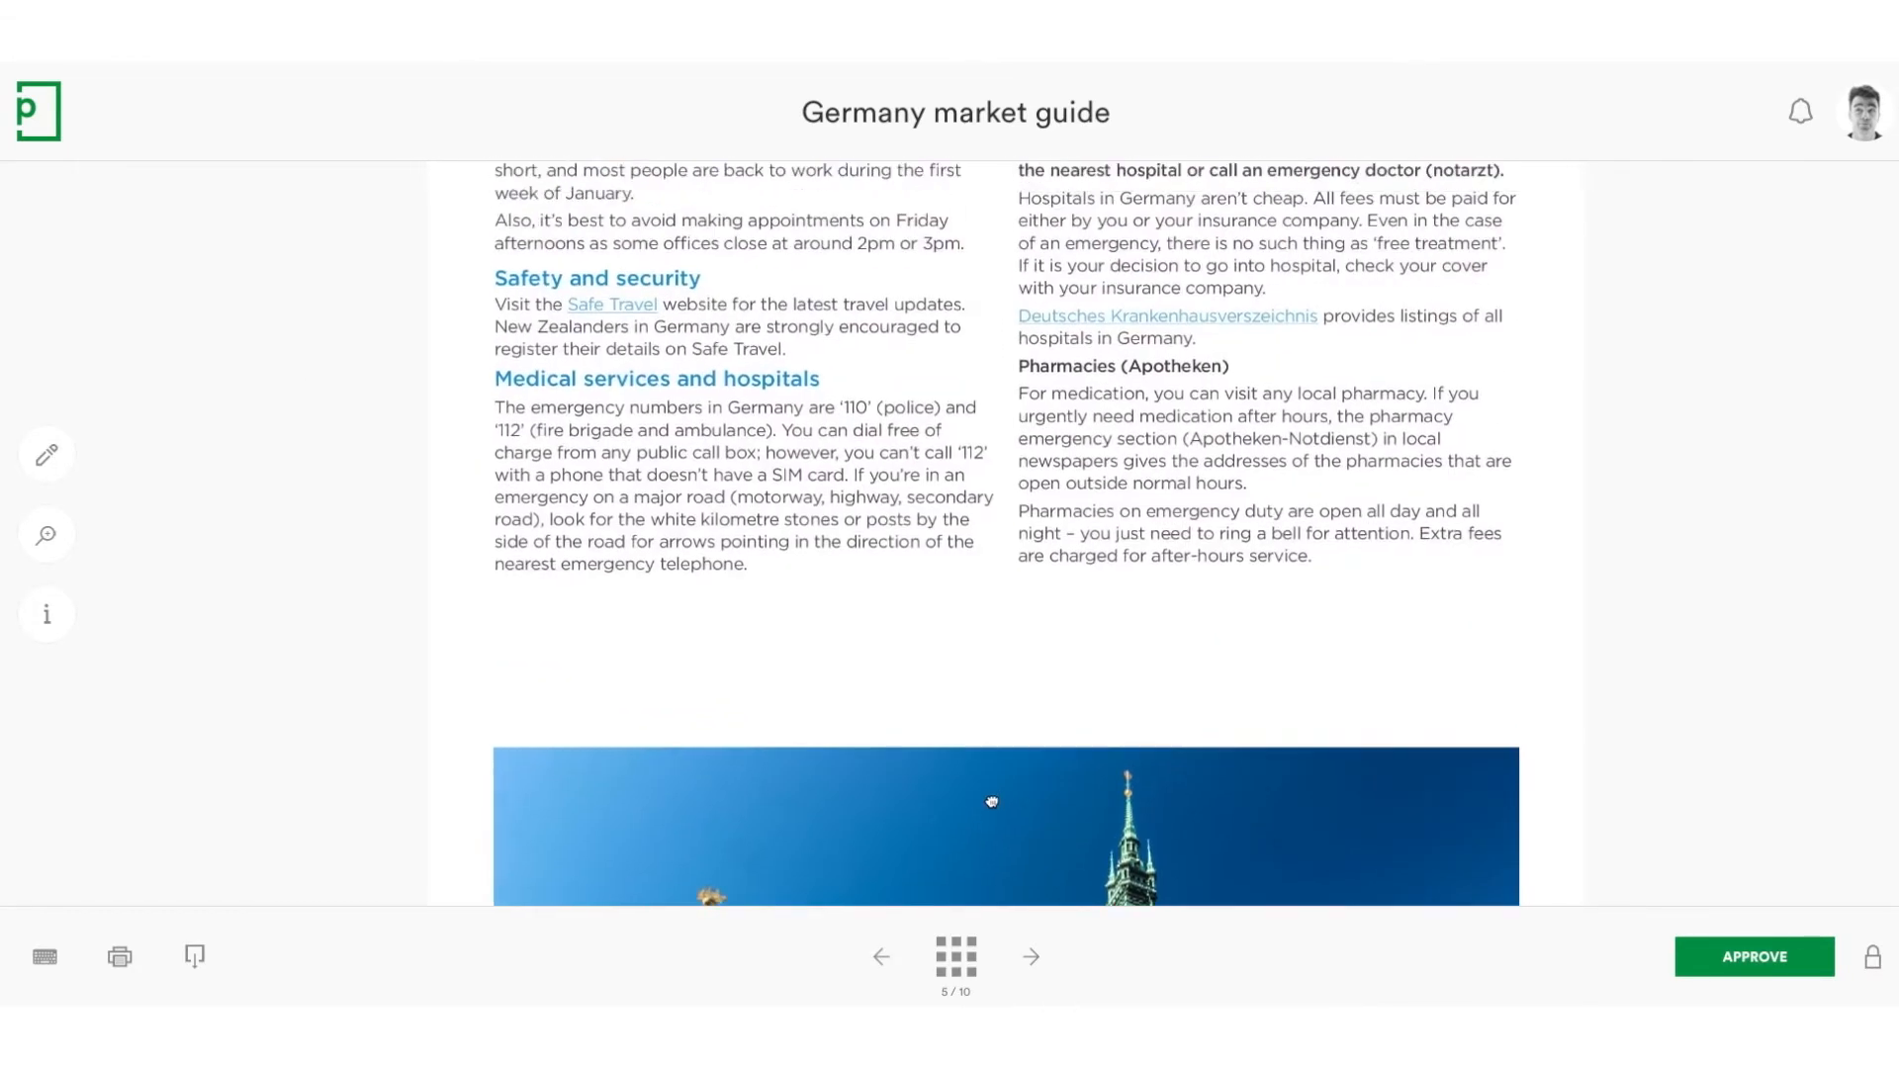
pyautogui.click(1755, 958)
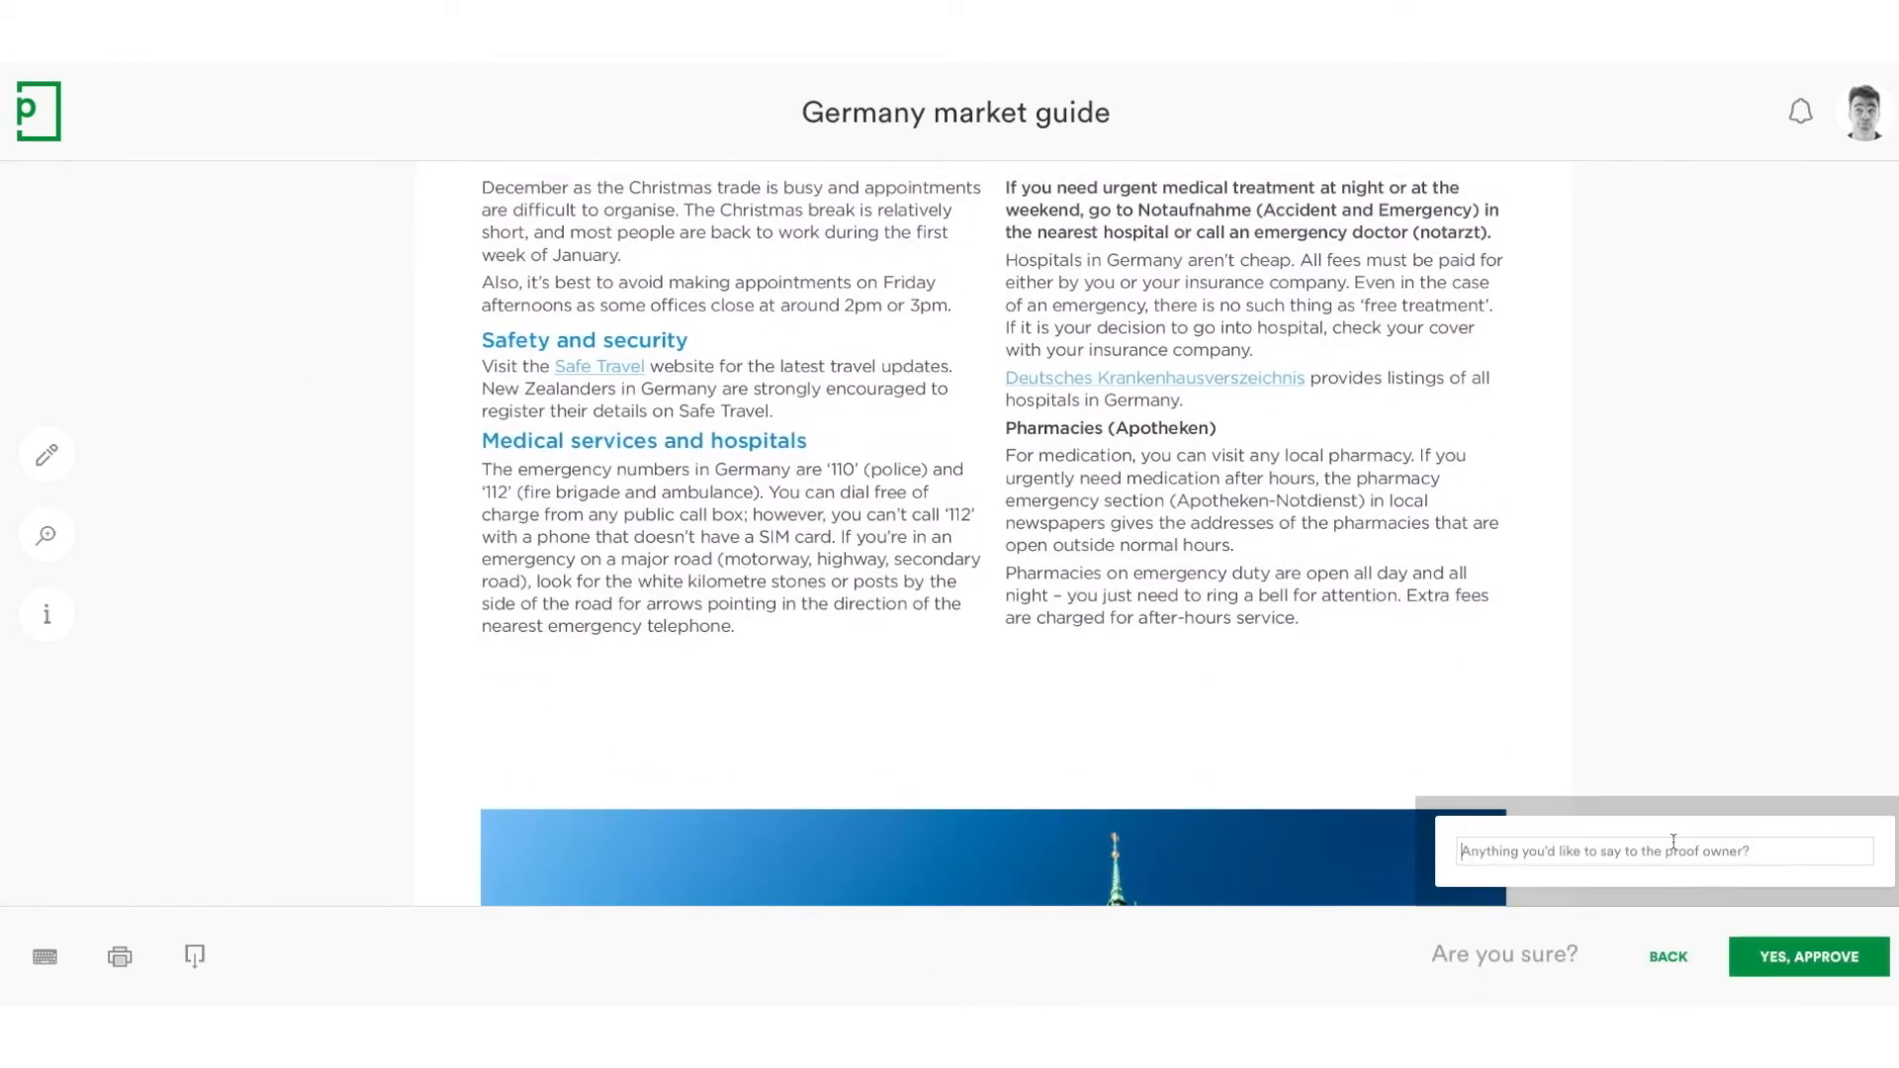
pyautogui.write('Looks great. Pleas')
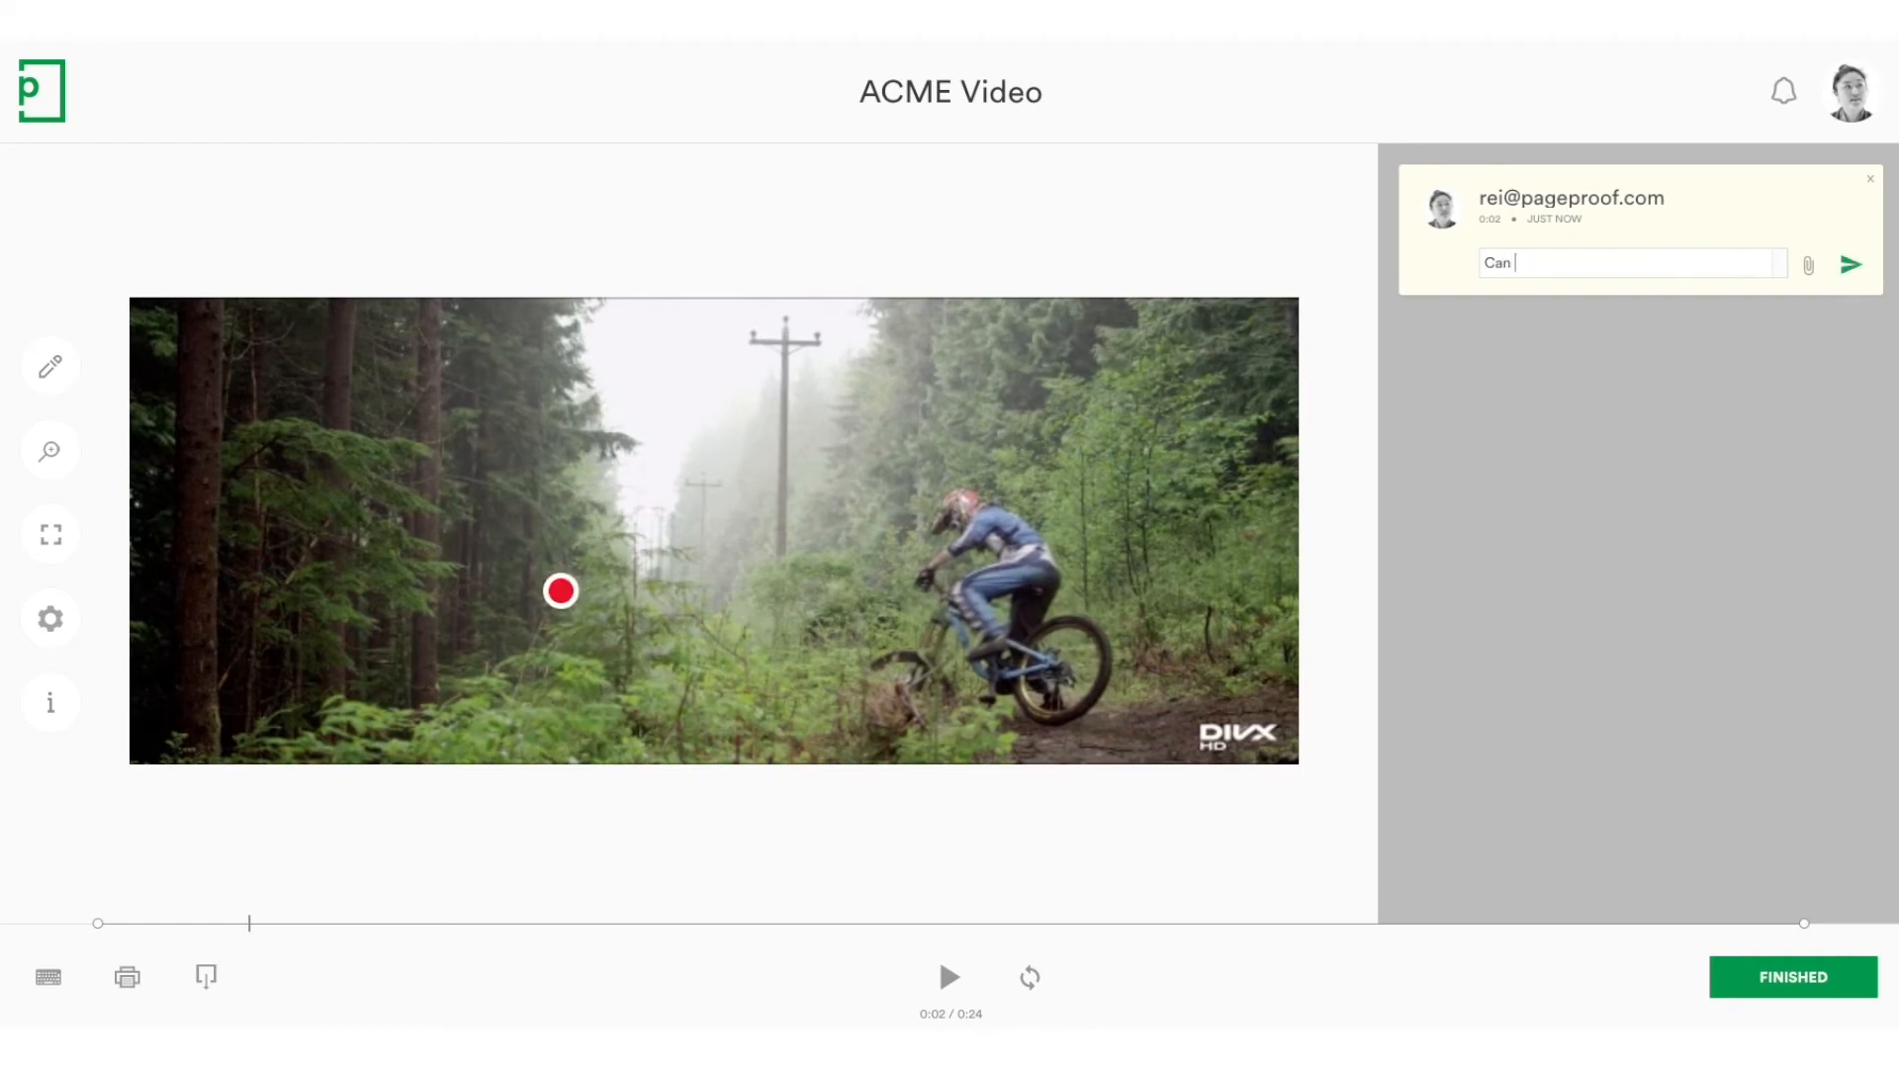
# Post a comment at 0:02 asking to make the music louder.
pyautogui.write('you please make the music l')
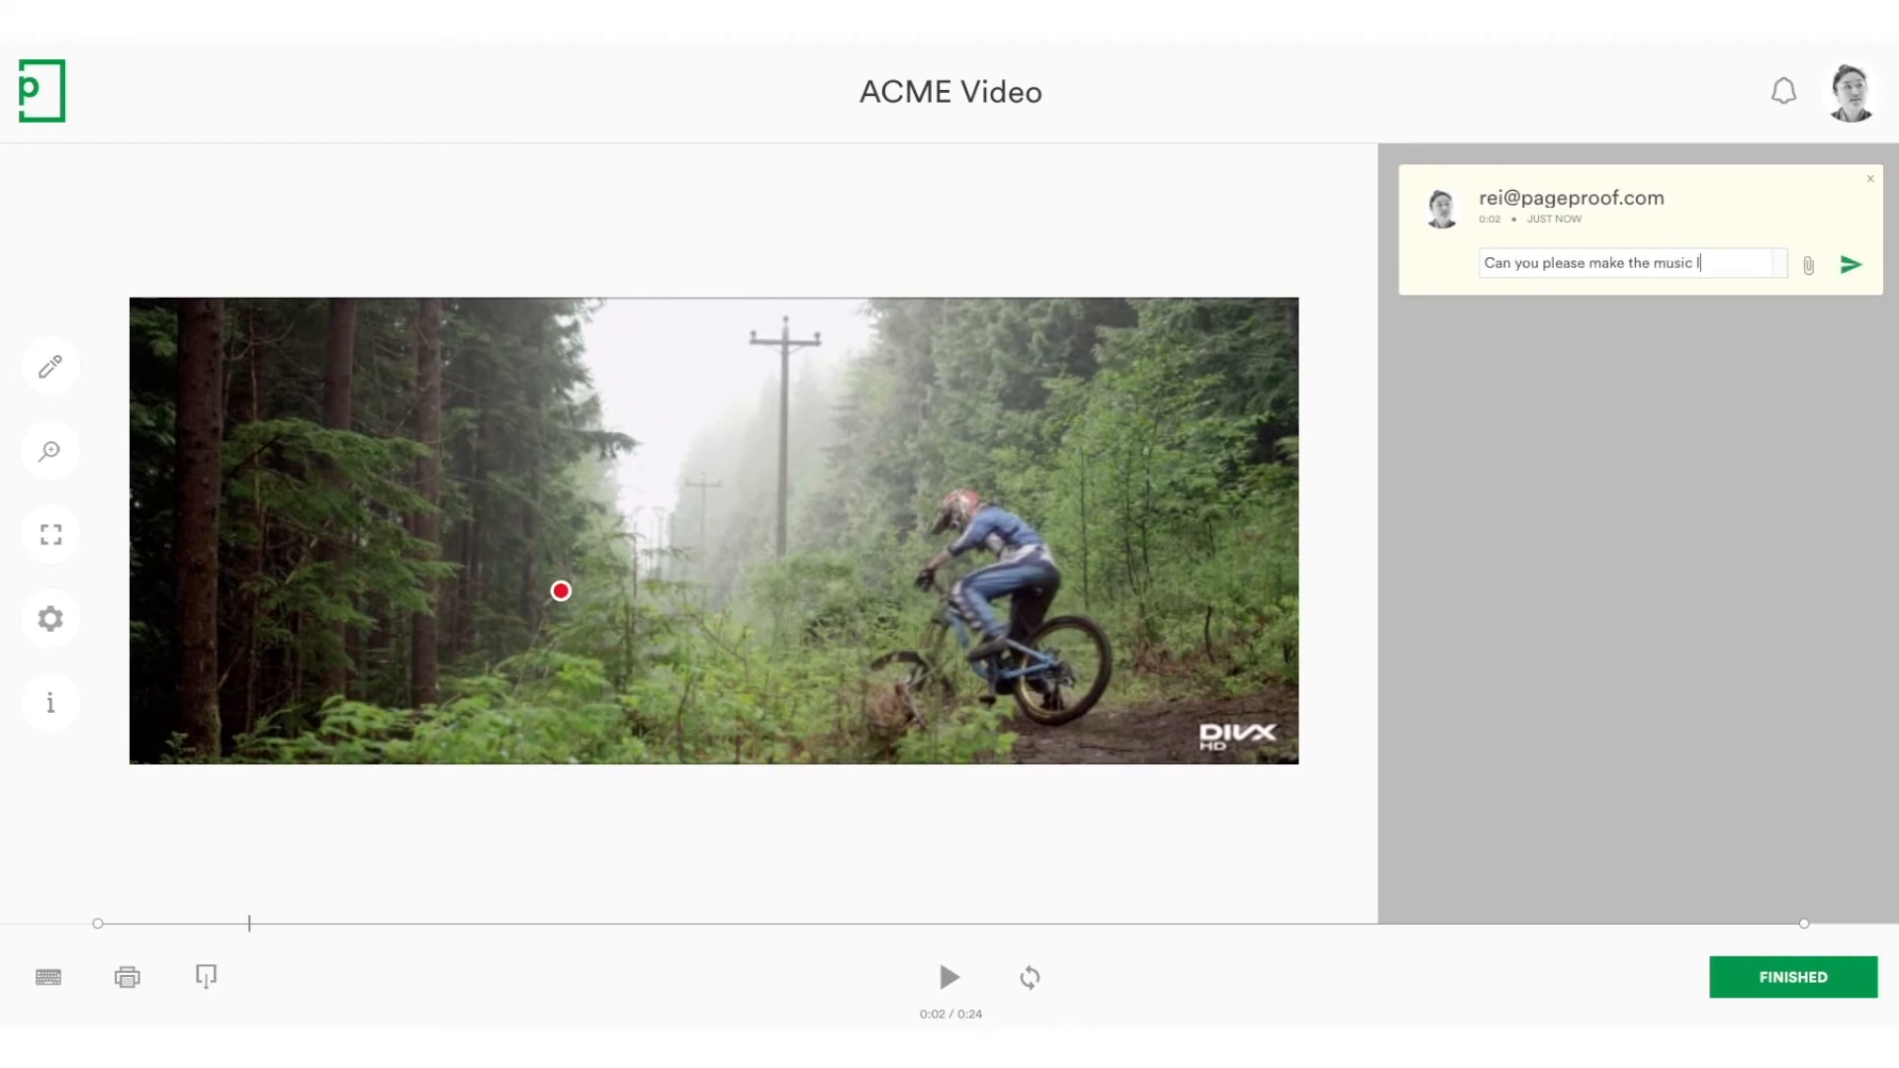
pyautogui.click(1848, 265)
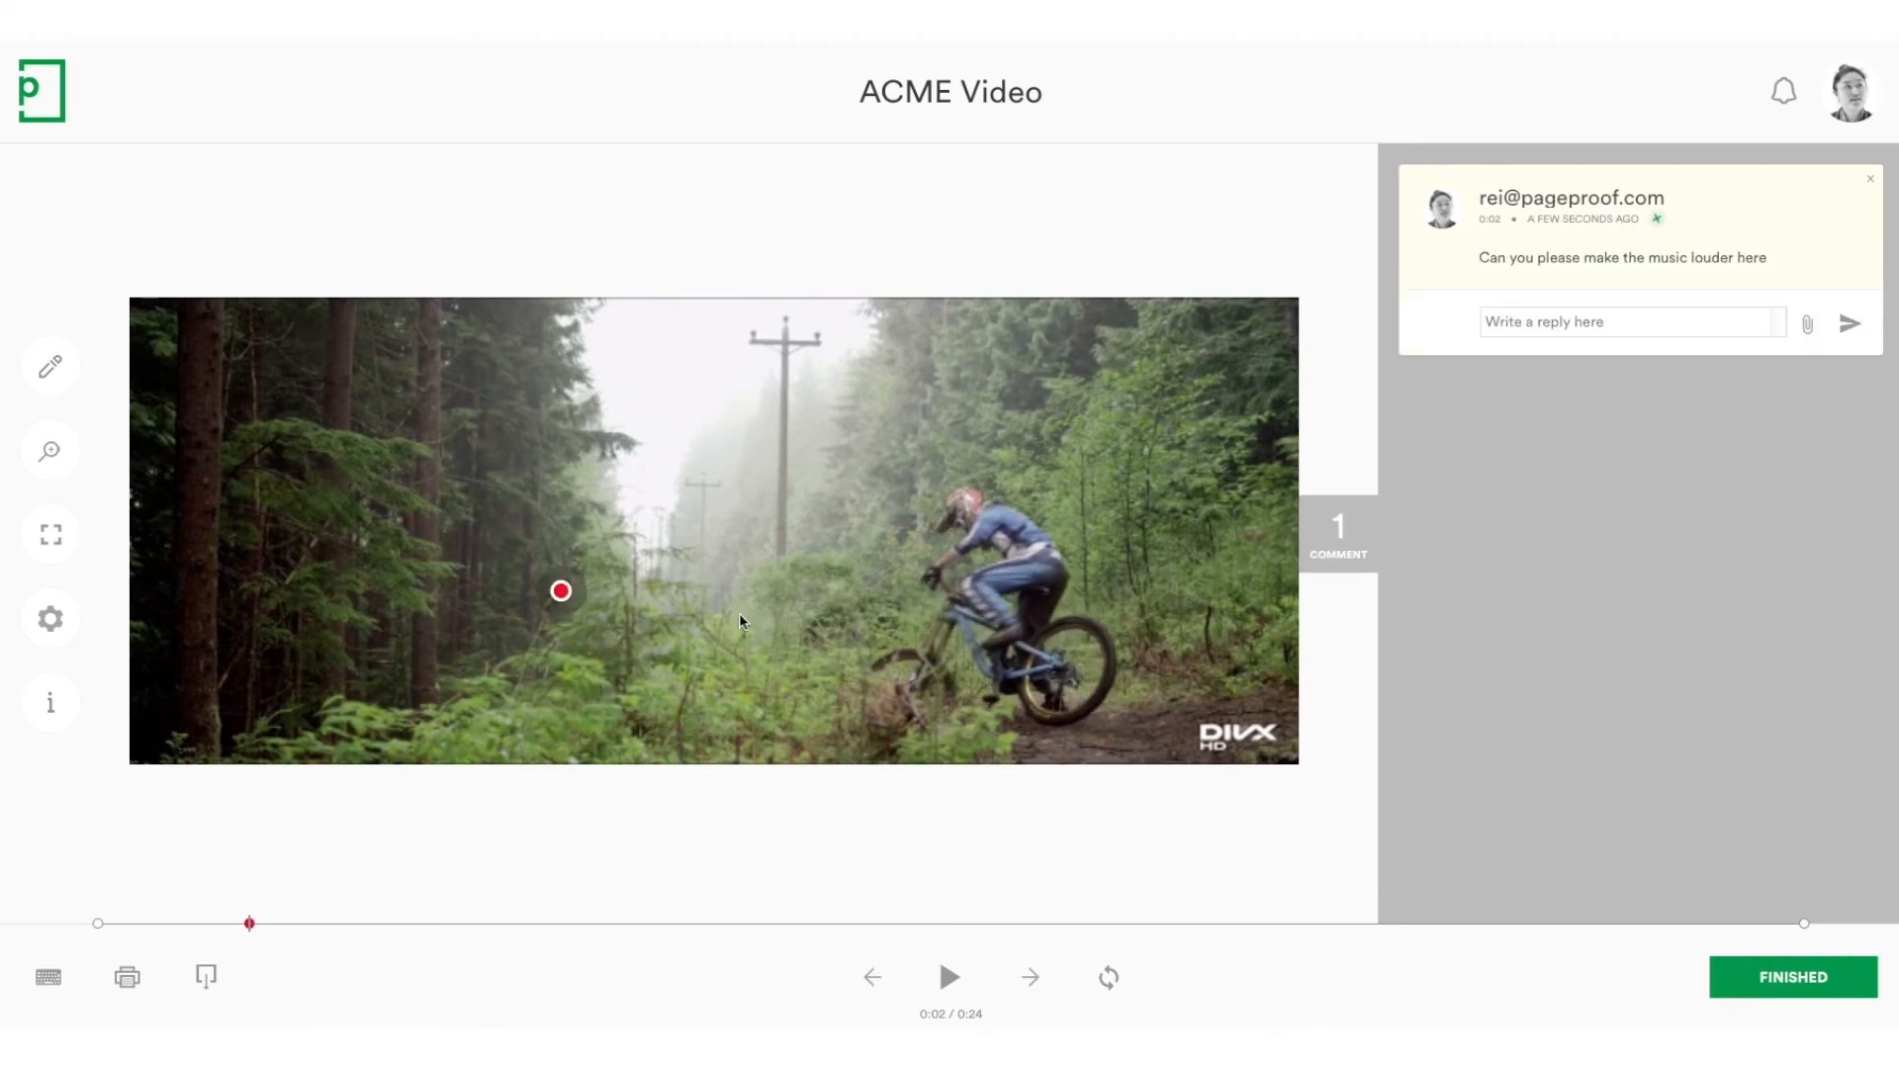
# At 0:04 box the logo and note 'Please use the latest logo'.
pyautogui.click(950, 977)
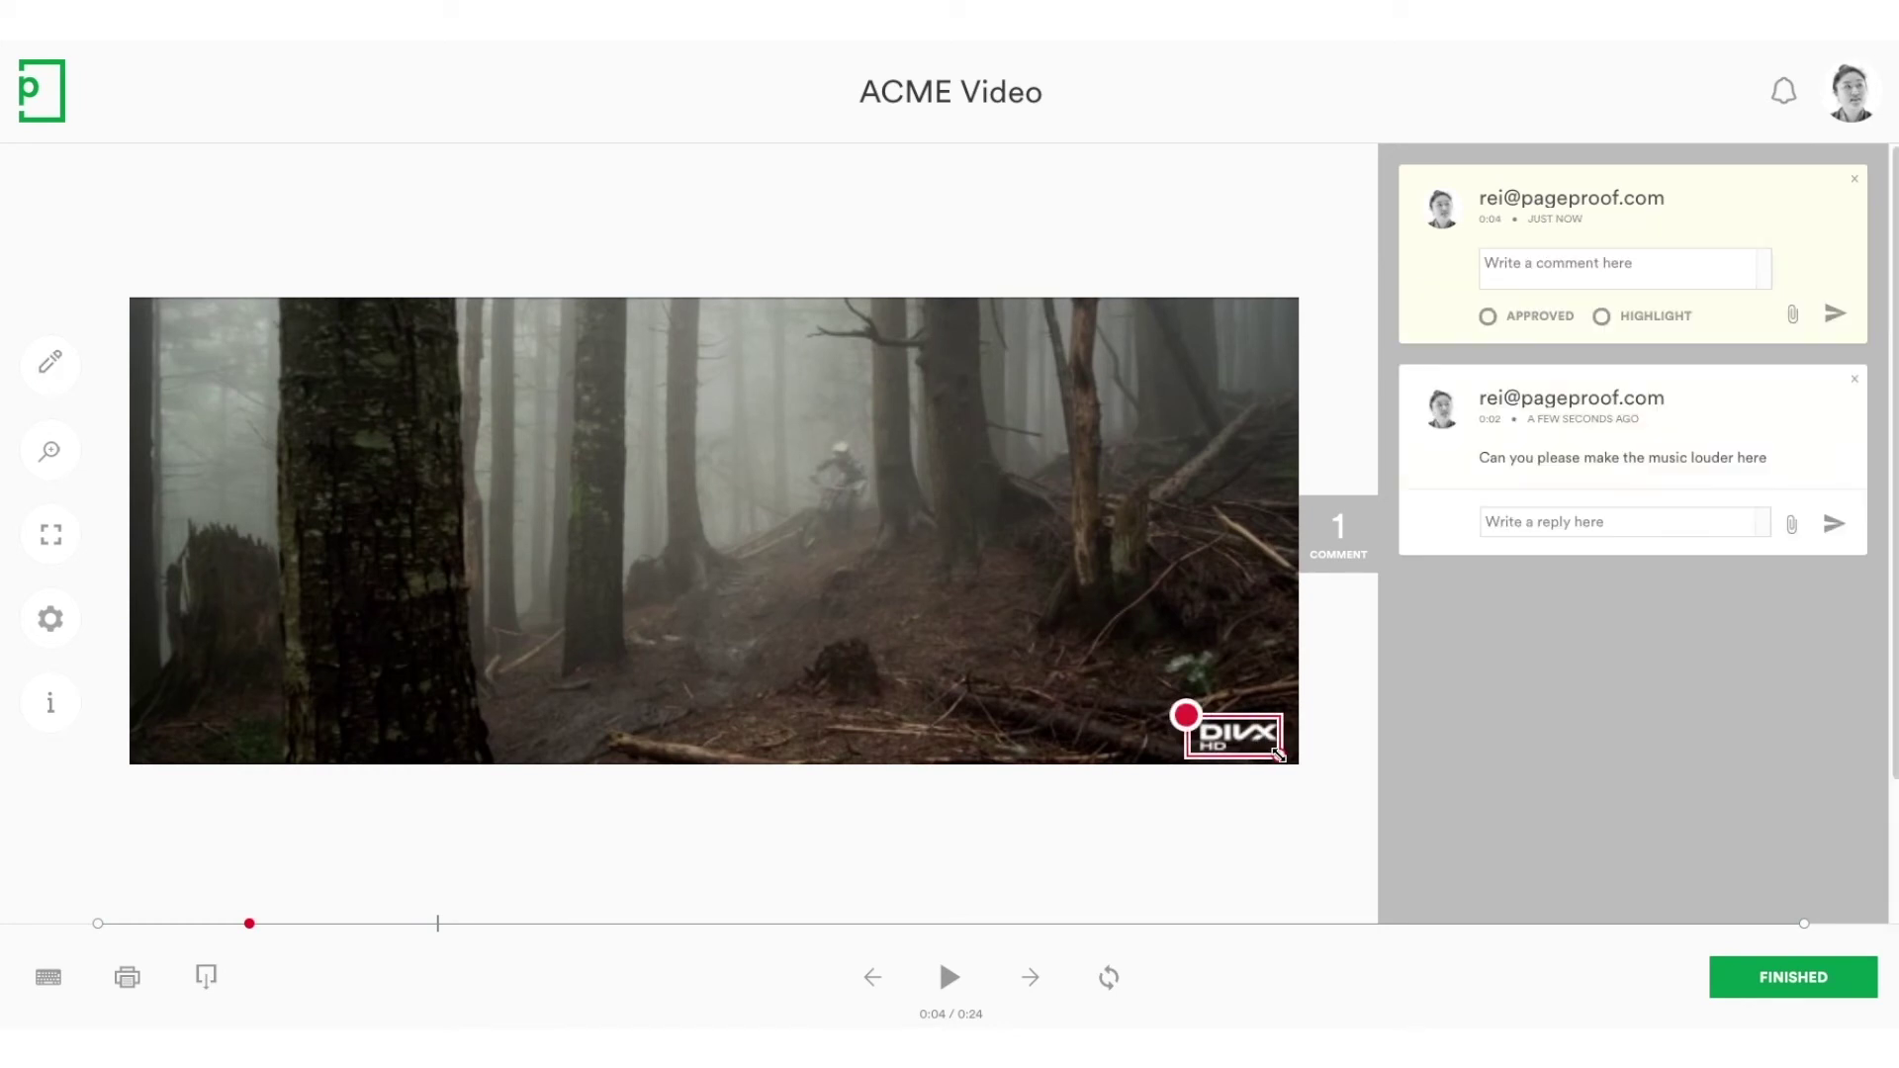
pyautogui.write('Please use the latest logo')
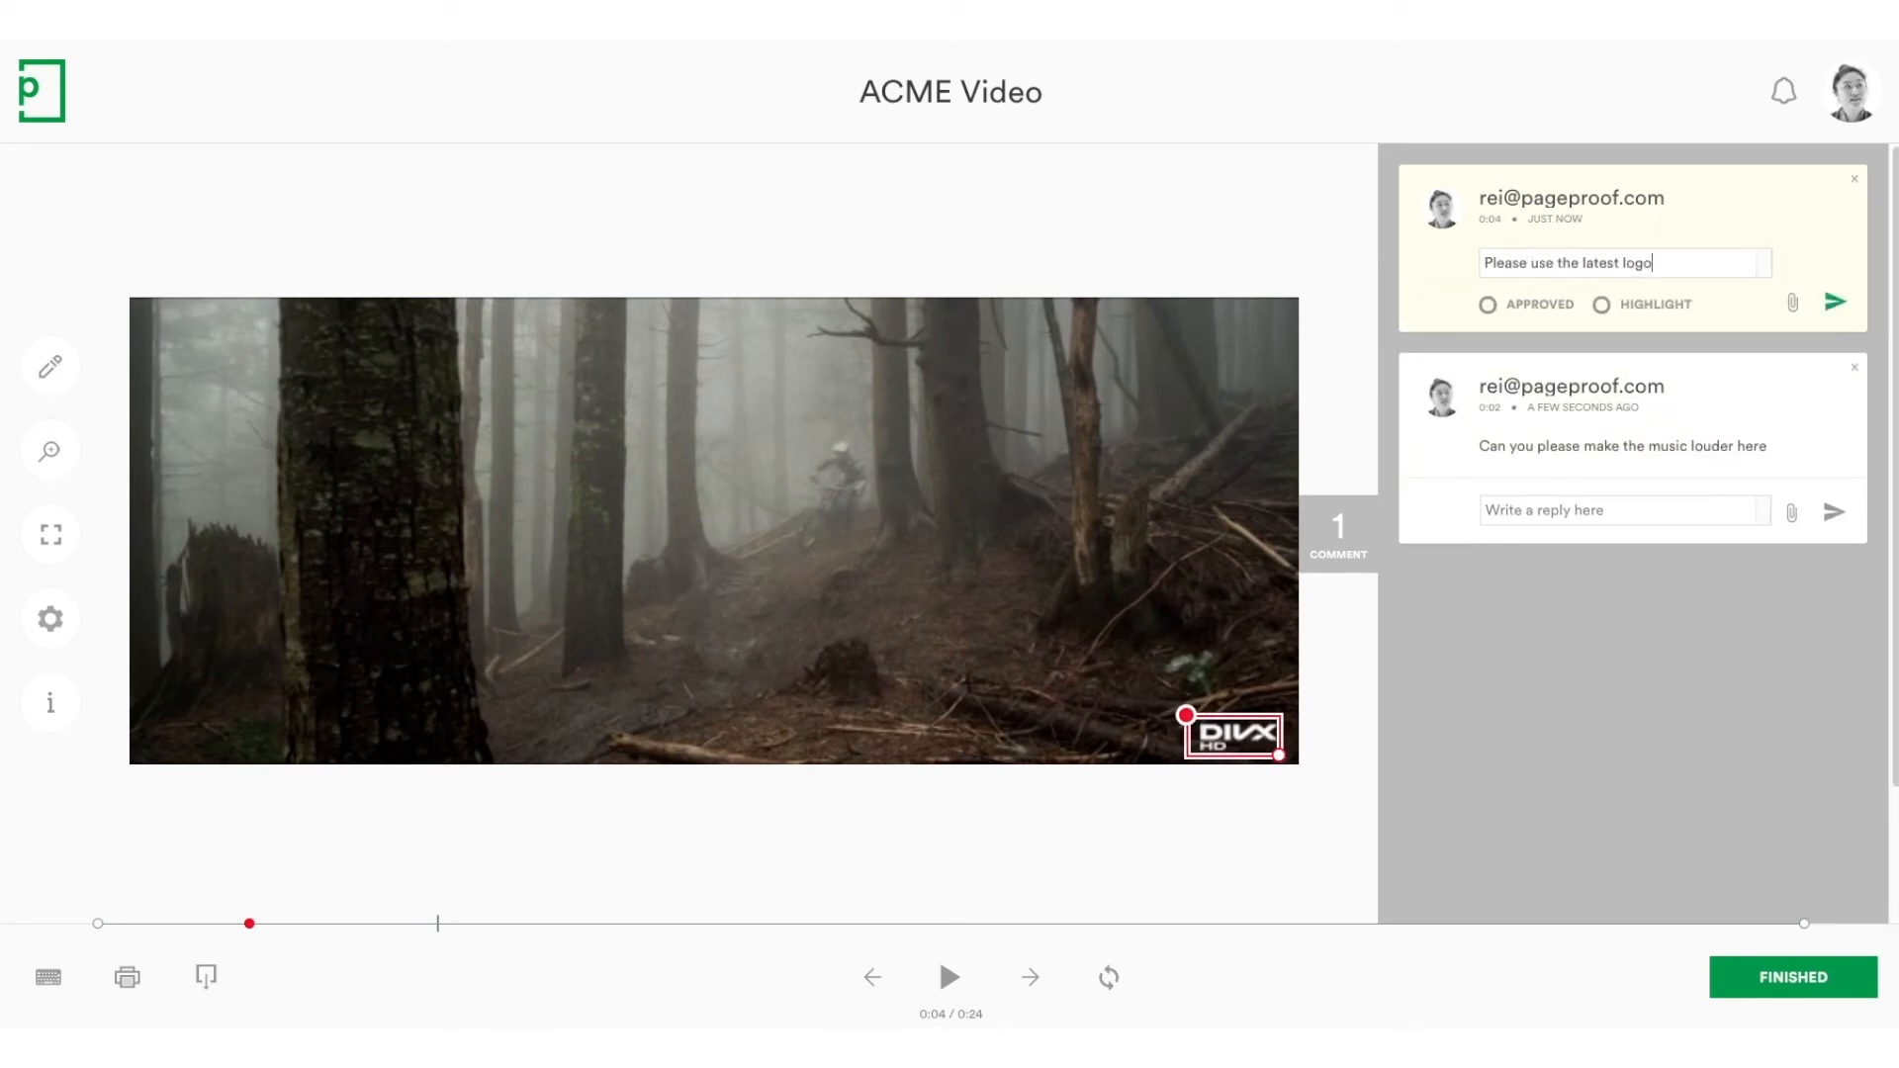